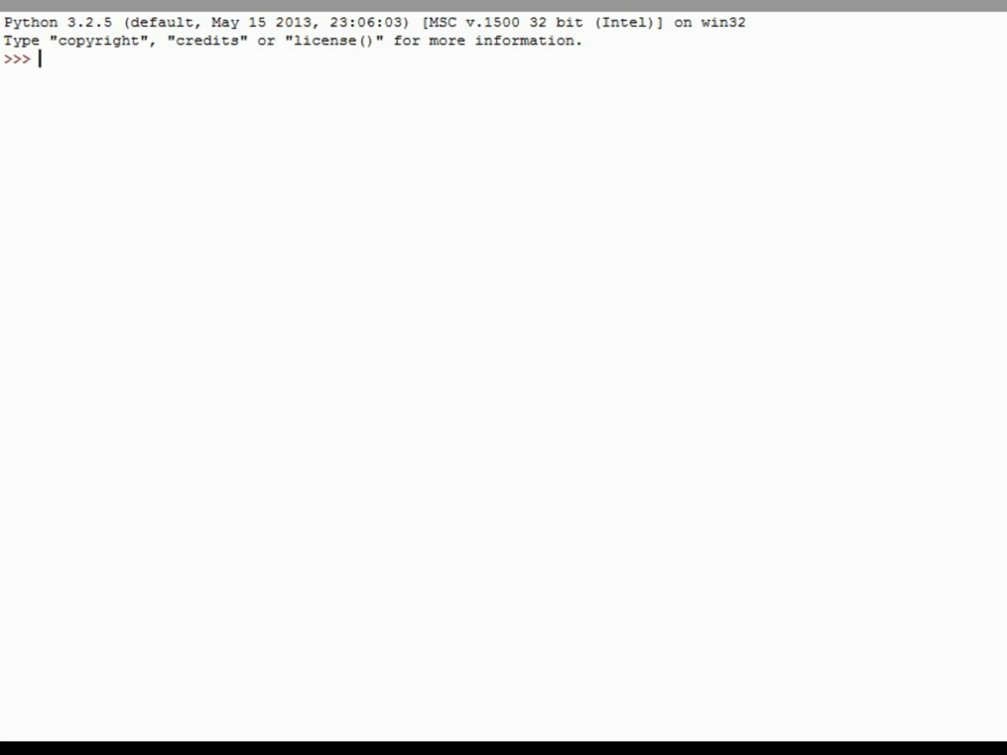
mouse_move(51, 40)
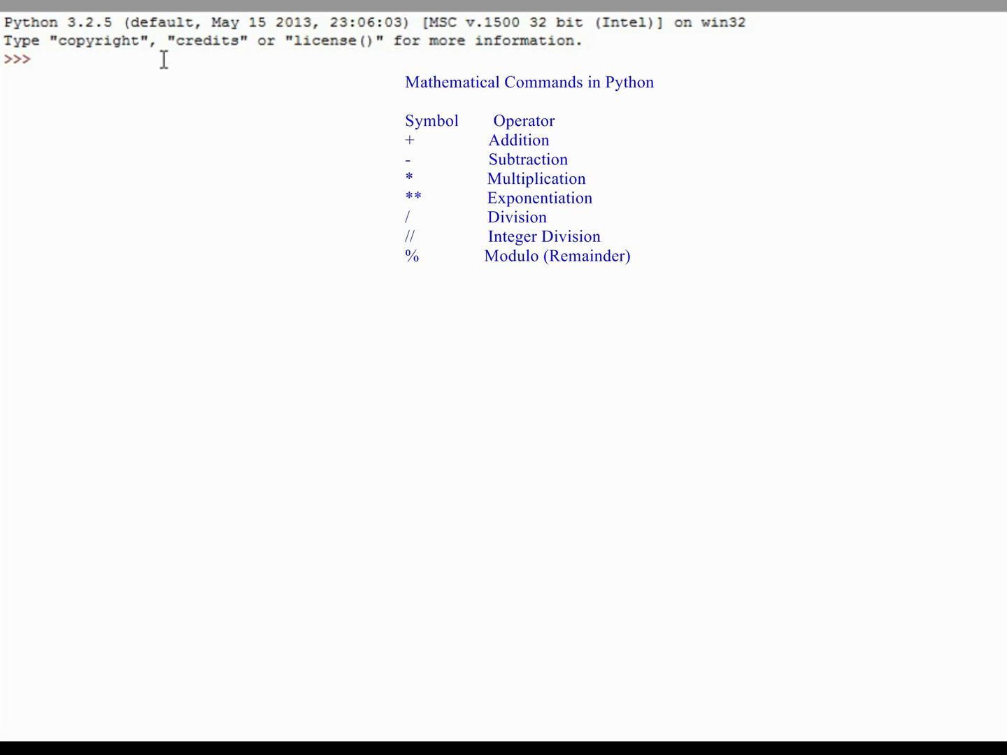
Step: Evaluate 2 + 3, 4 + 6, 9 - 4 and 2 - 6 at the prompt, getting 5, 10, 5 and -4
type("2 +")
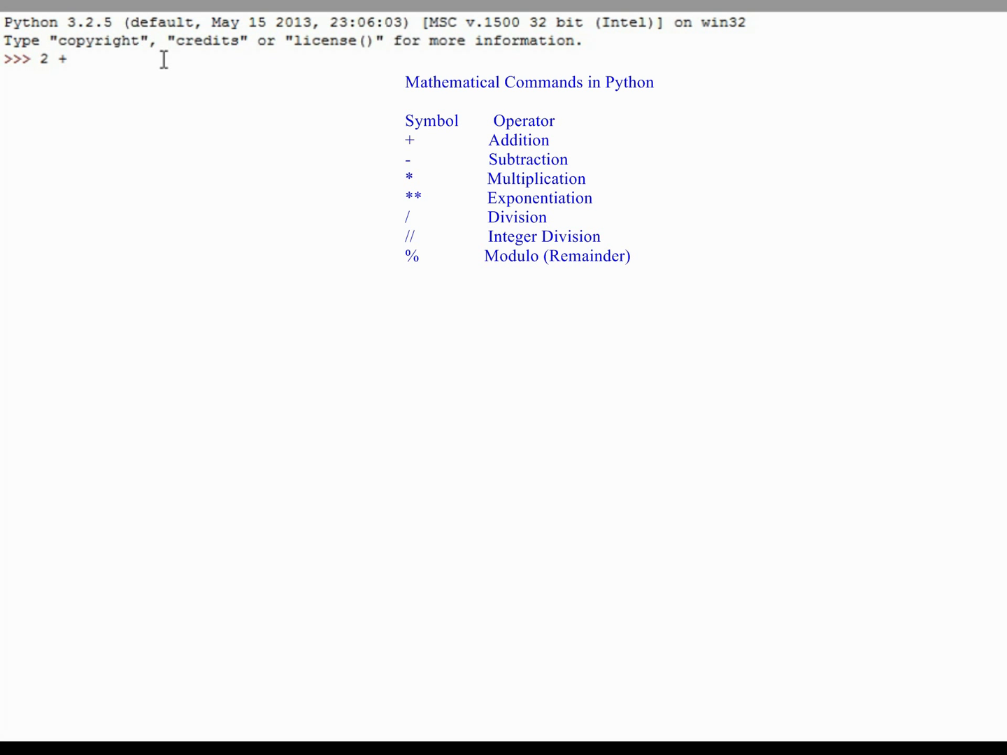
type("3")
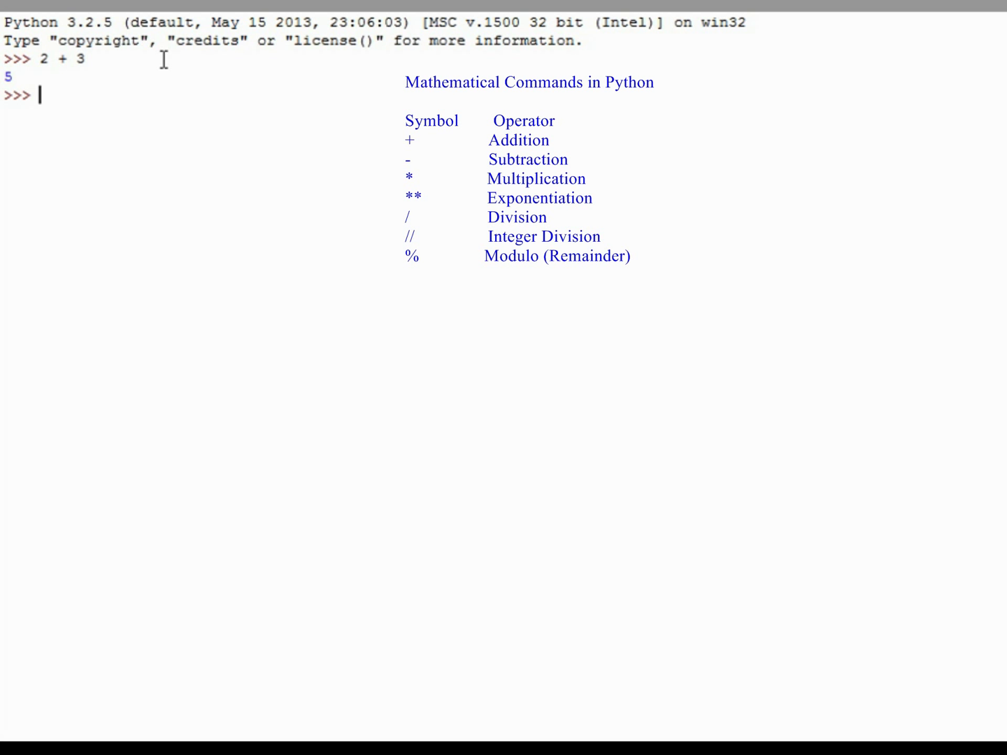
type("4 + 6")
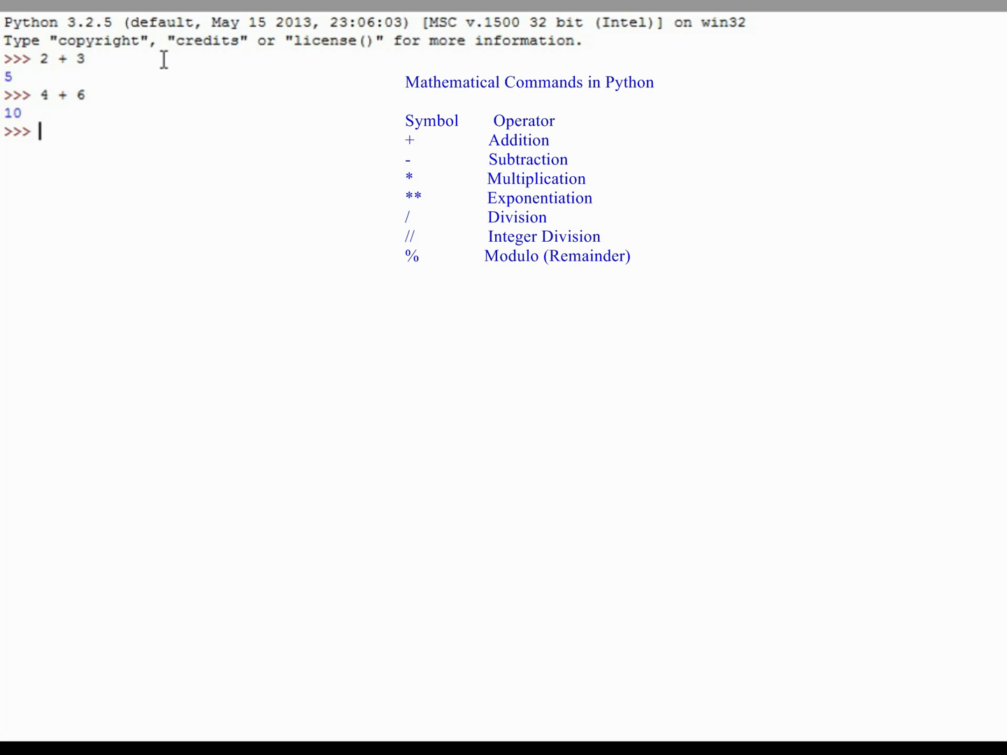
type("9 - 4")
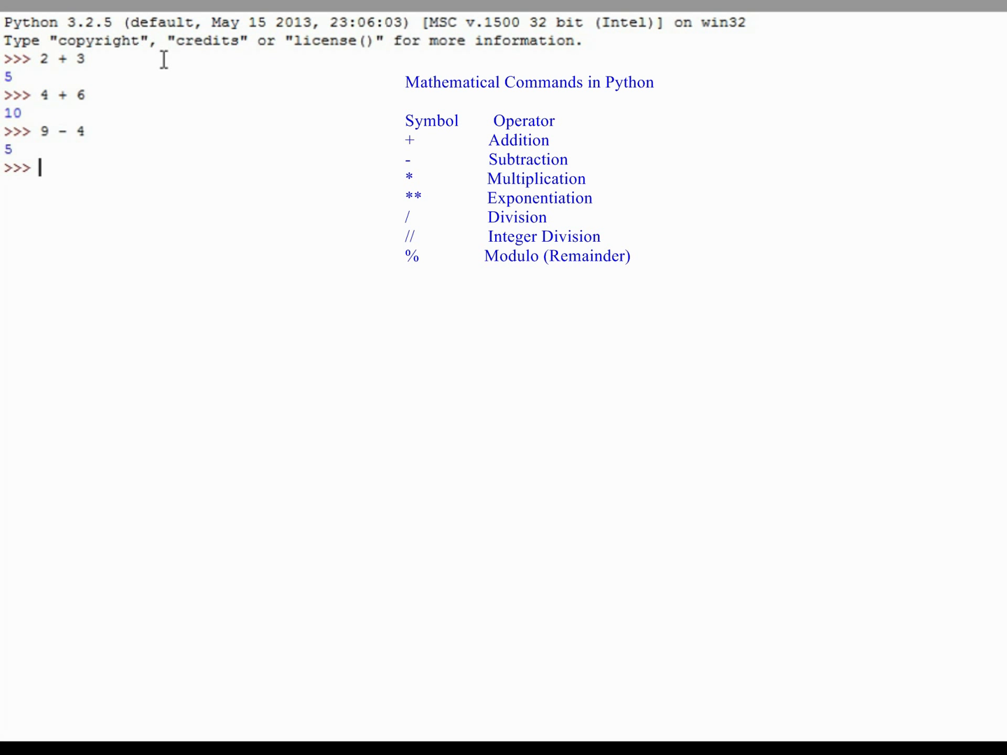
type("2")
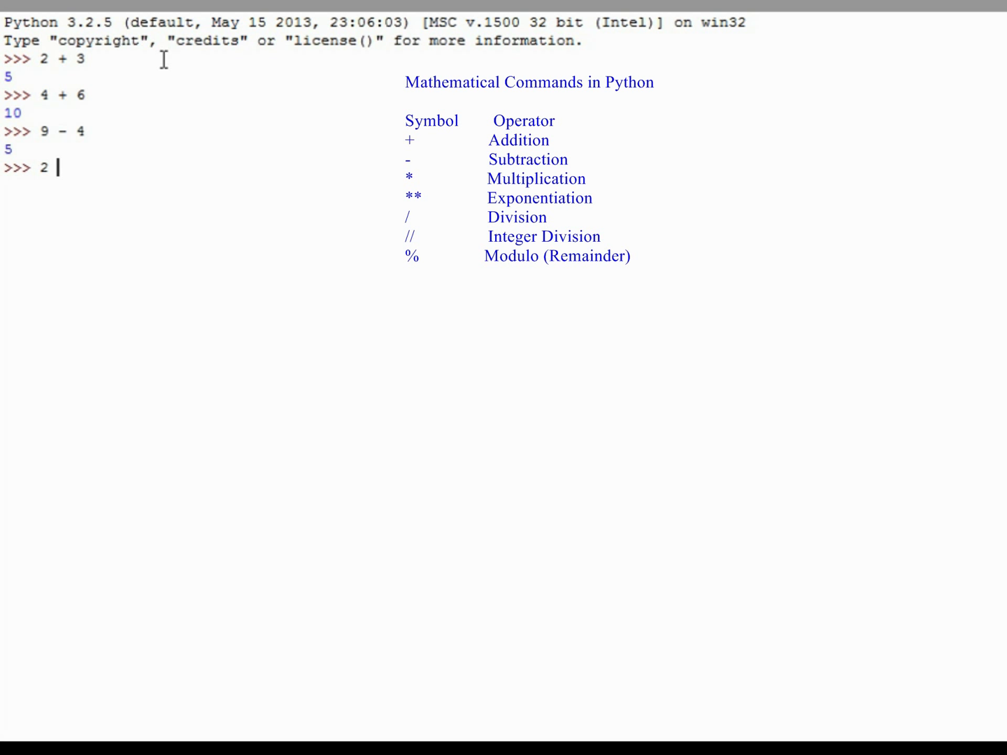
type("- 6")
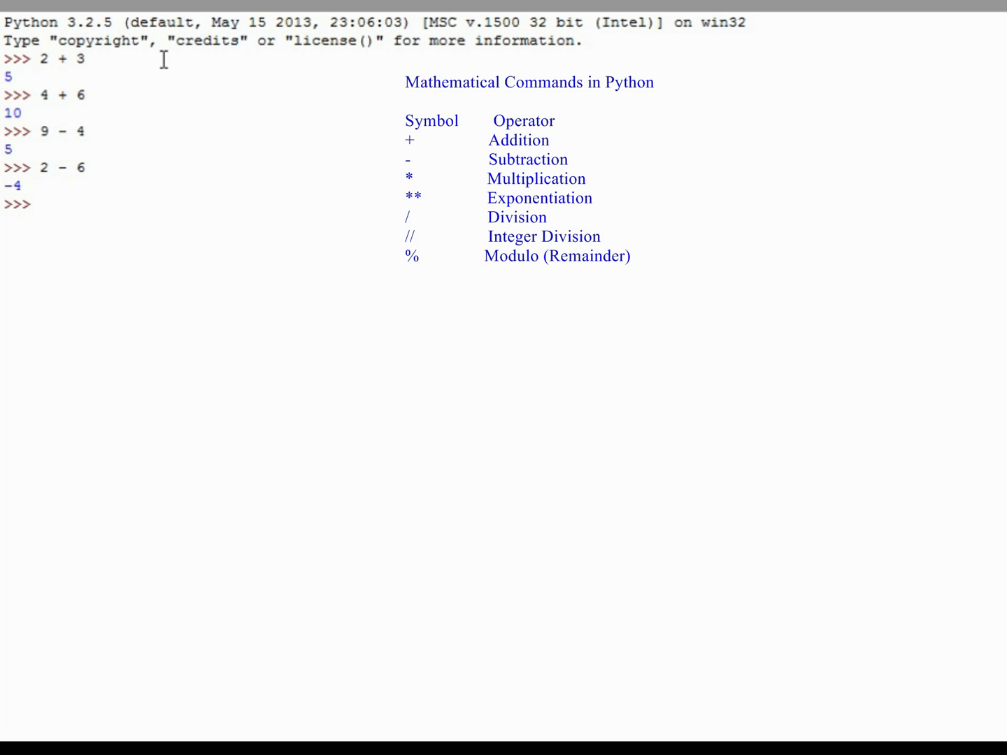
Step: Evaluate 5 * 5, 2 * 12, 2 ** 6 and 2 ** 5, getting 25, 24, 64 and 32
type("5 * 5")
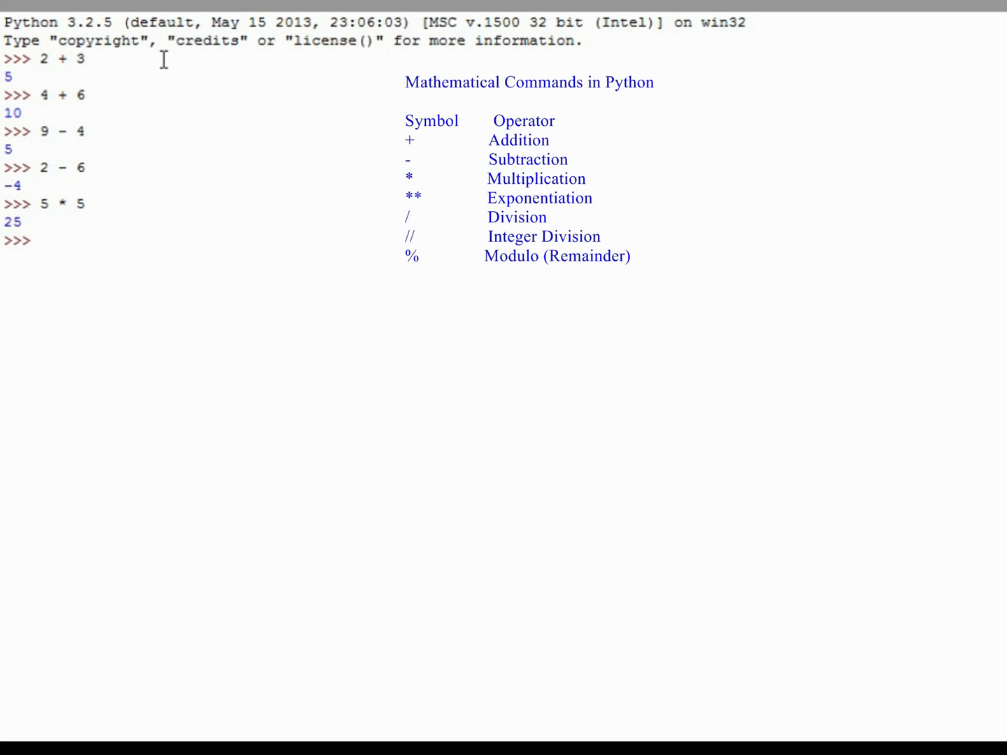
type("2 * 1")
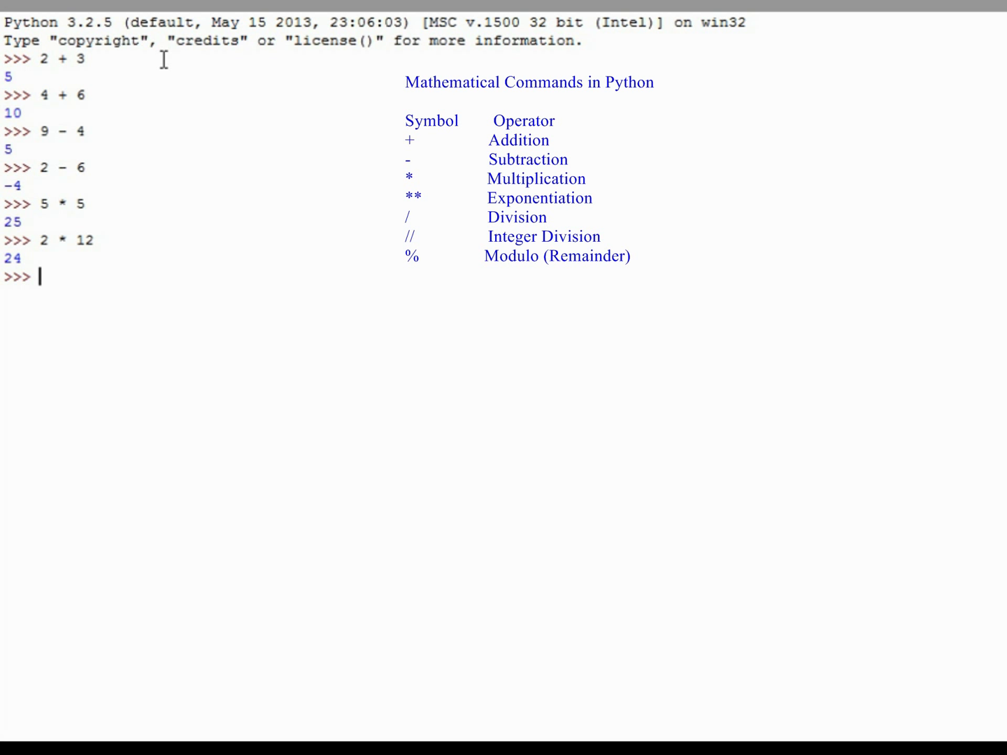
type("2")
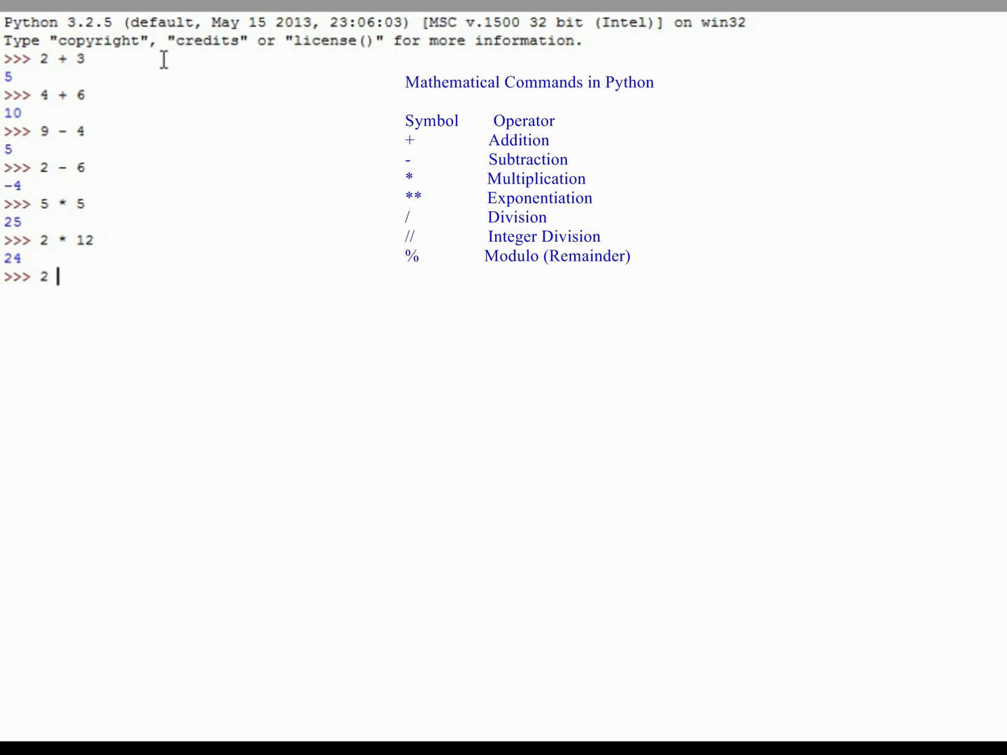
type("**")
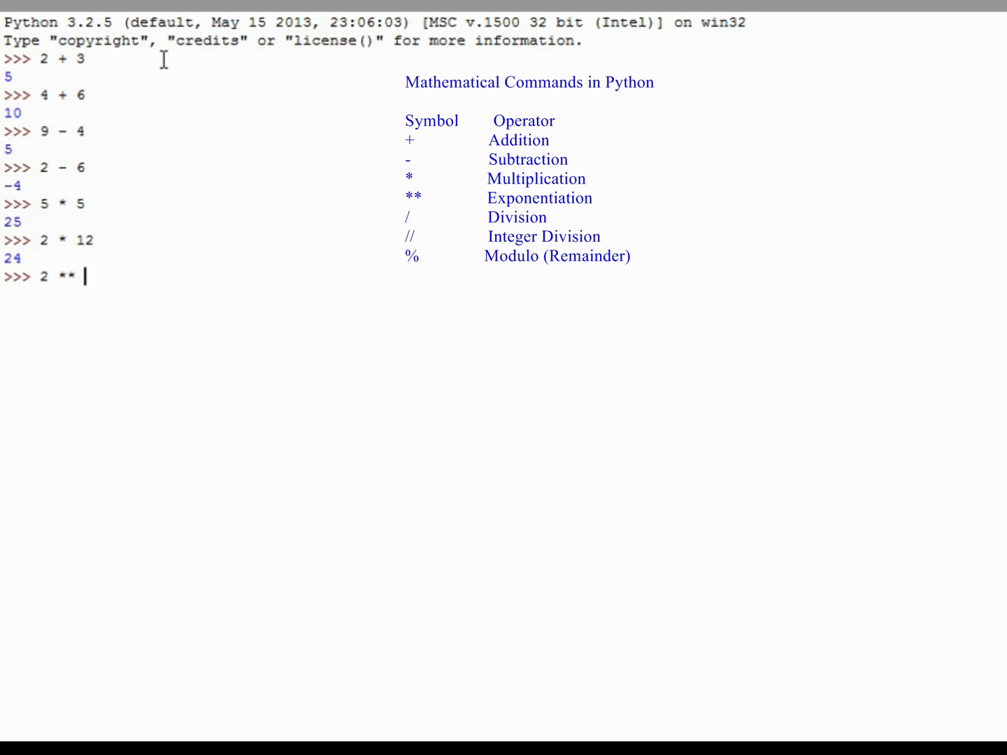
type("6")
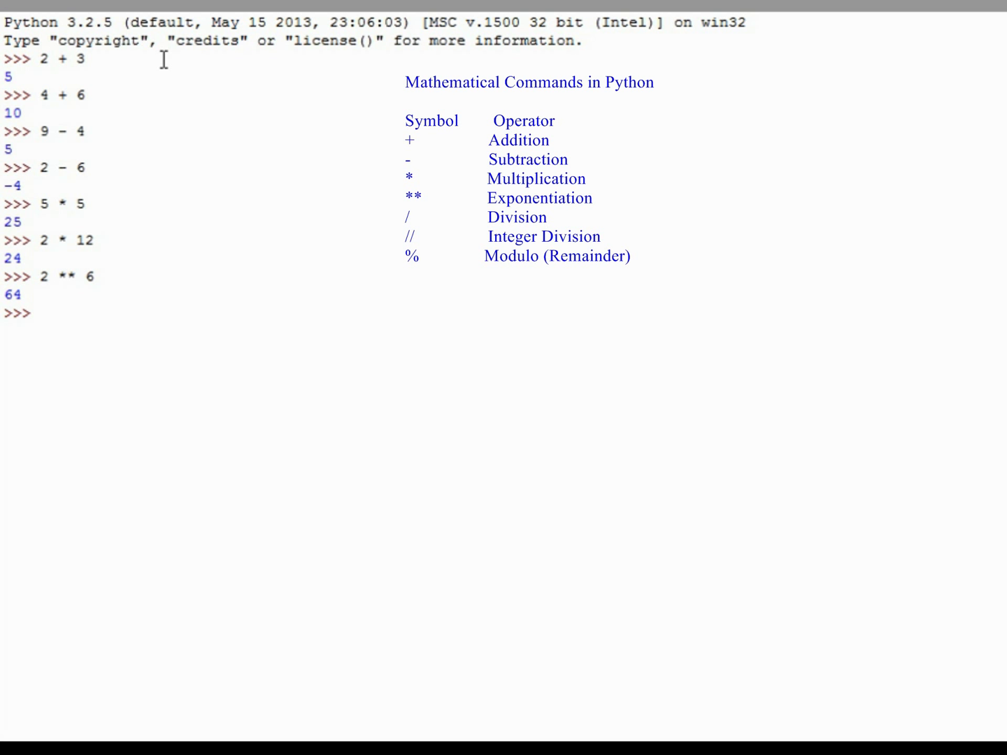
type("2 ** 5")
type("3 ^ 4")
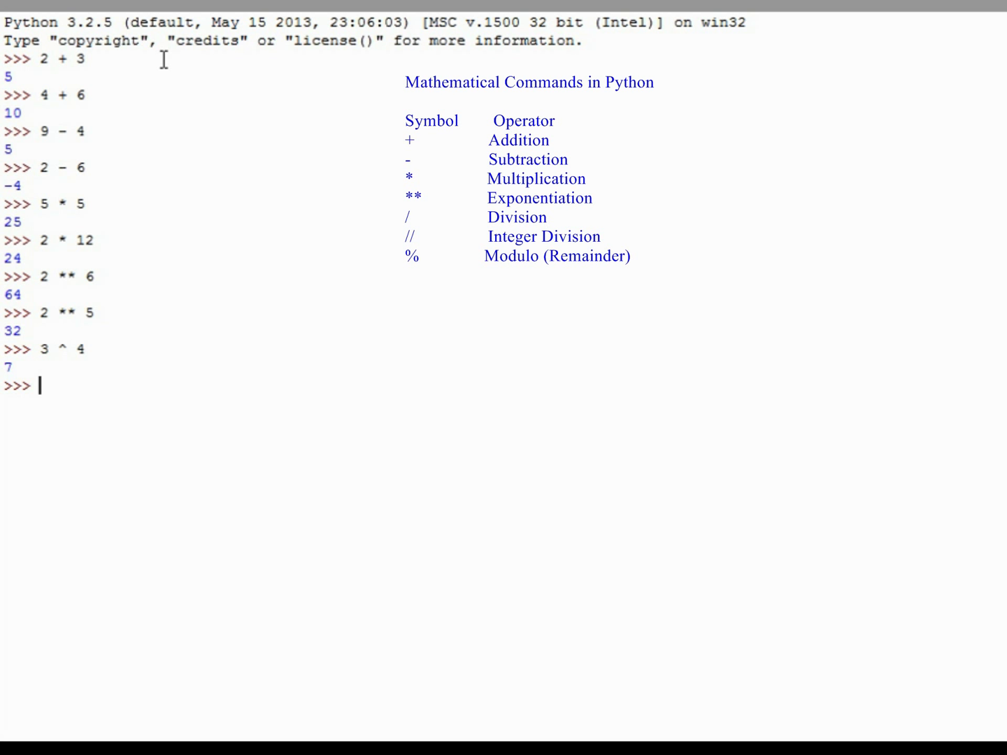
Step: Enter the caret expression 6 ^ 3, which returns 5 rather than a power
type("6")
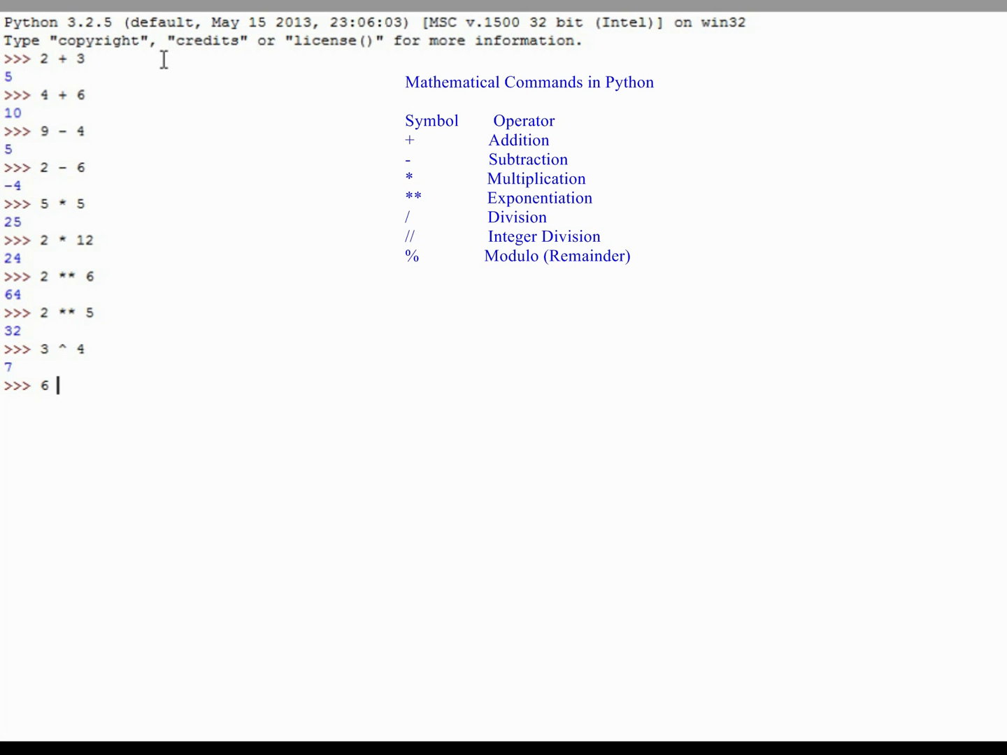
type("^ 3")
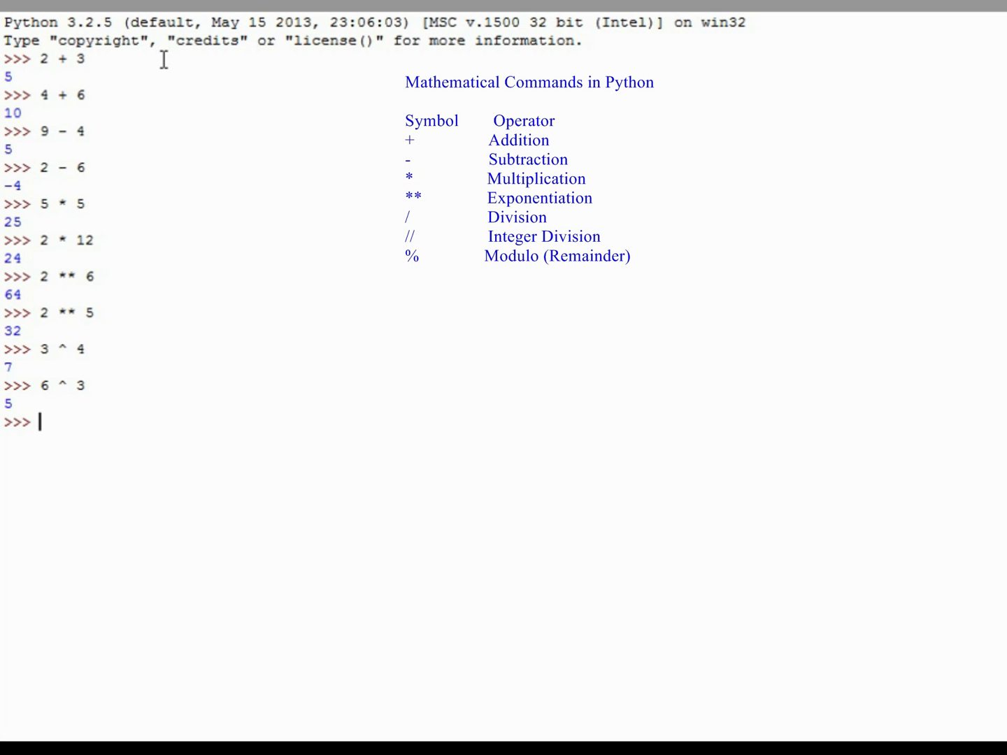
Step: Evaluate 10 / 2 and 15 / 5, getting the float results 5.0 and 3.0
type("10 / 2")
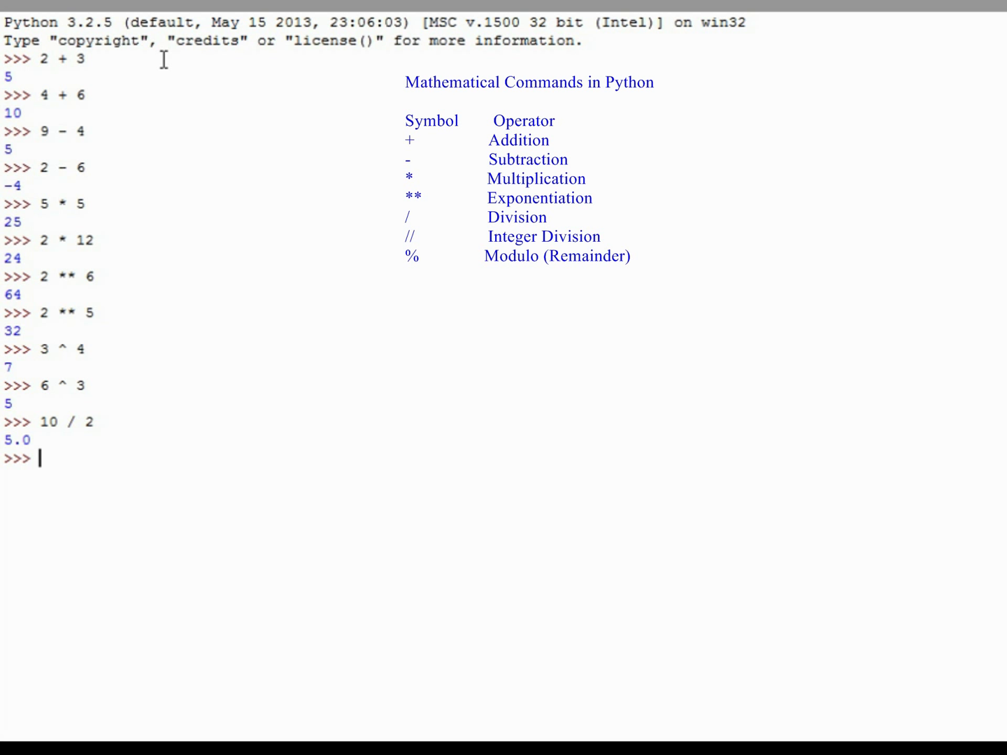
type("15 / 5")
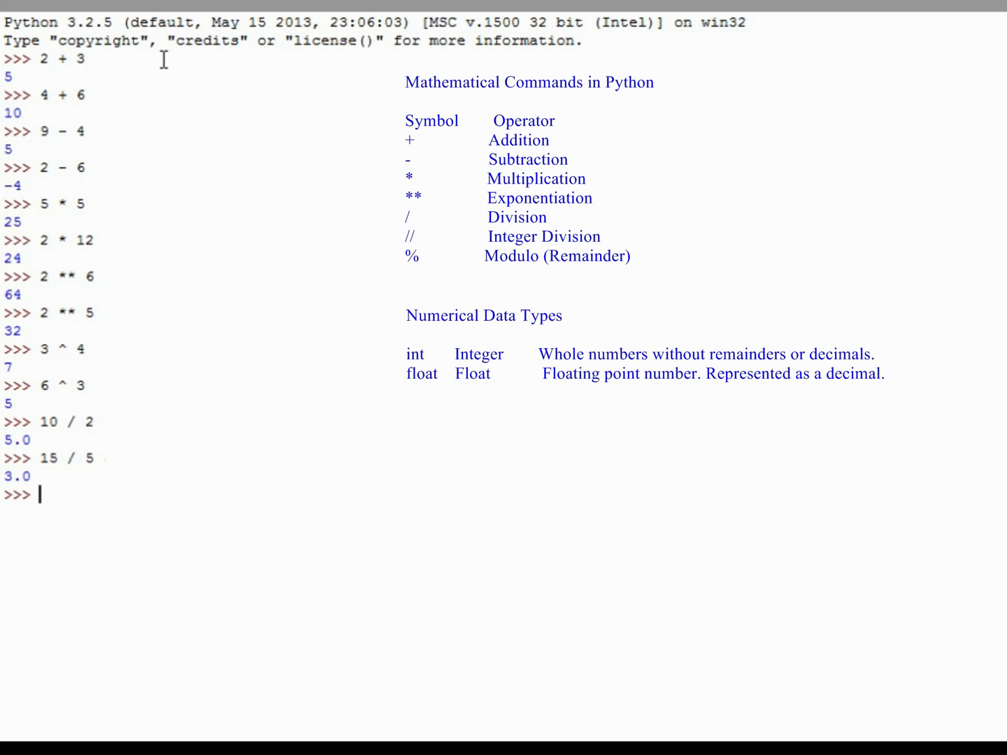
Step: Evaluate 2 / 3, 5 / 3 and 7 / 3, getting repeating decimals 0.666…, 1.666… and 2.333…
type("2 / 3")
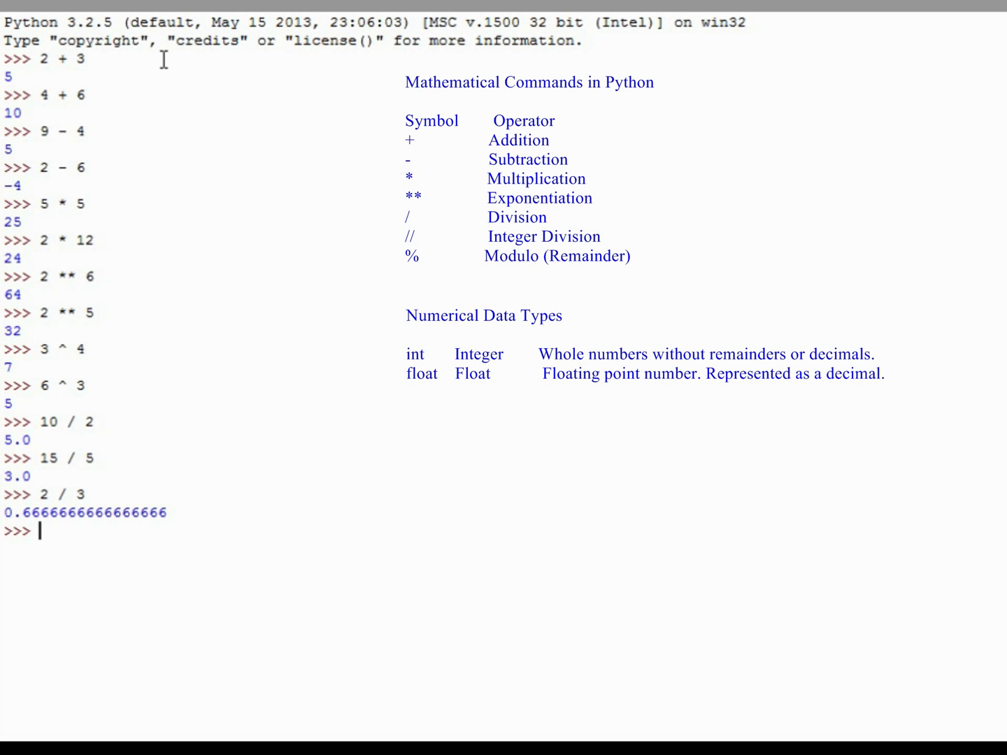
type("5 /")
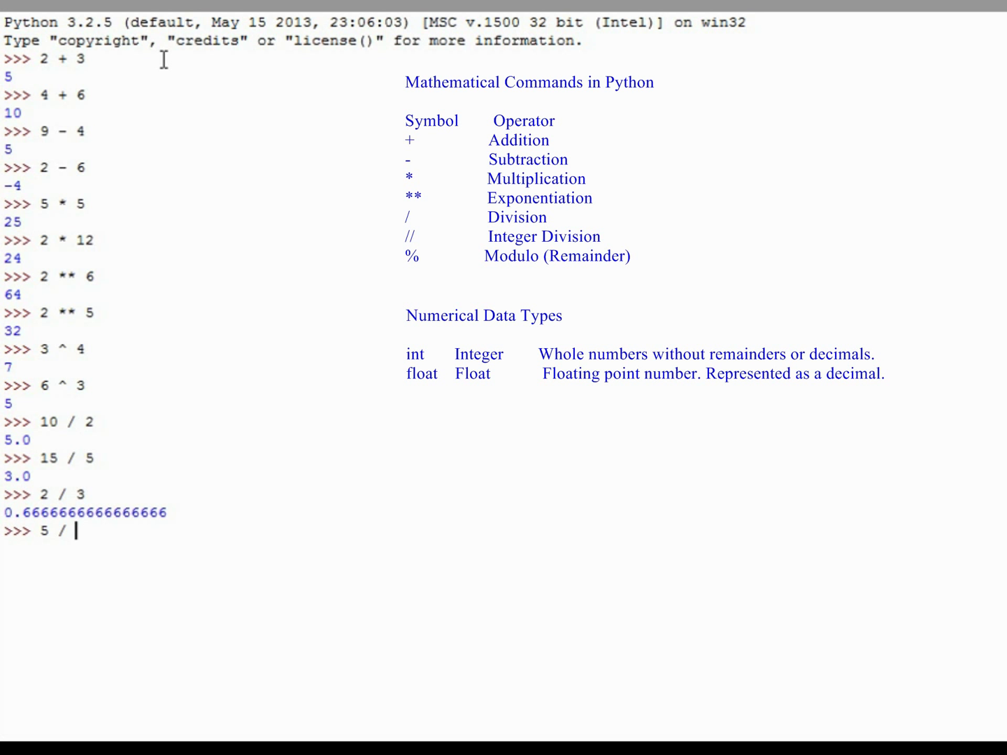
type("3")
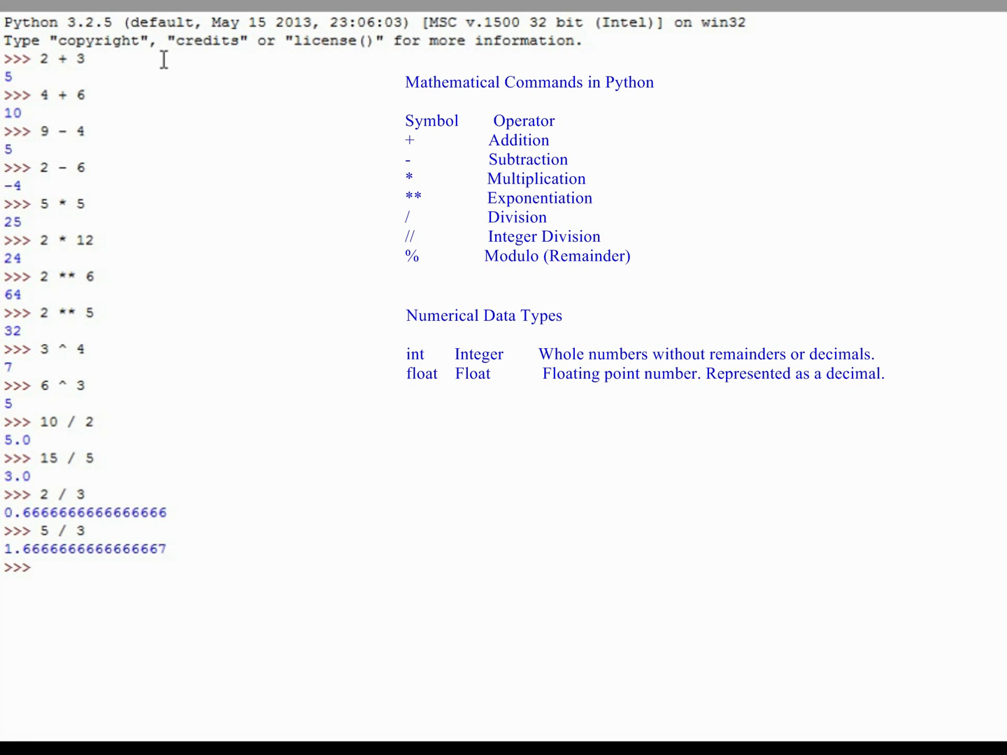
type("7 /")
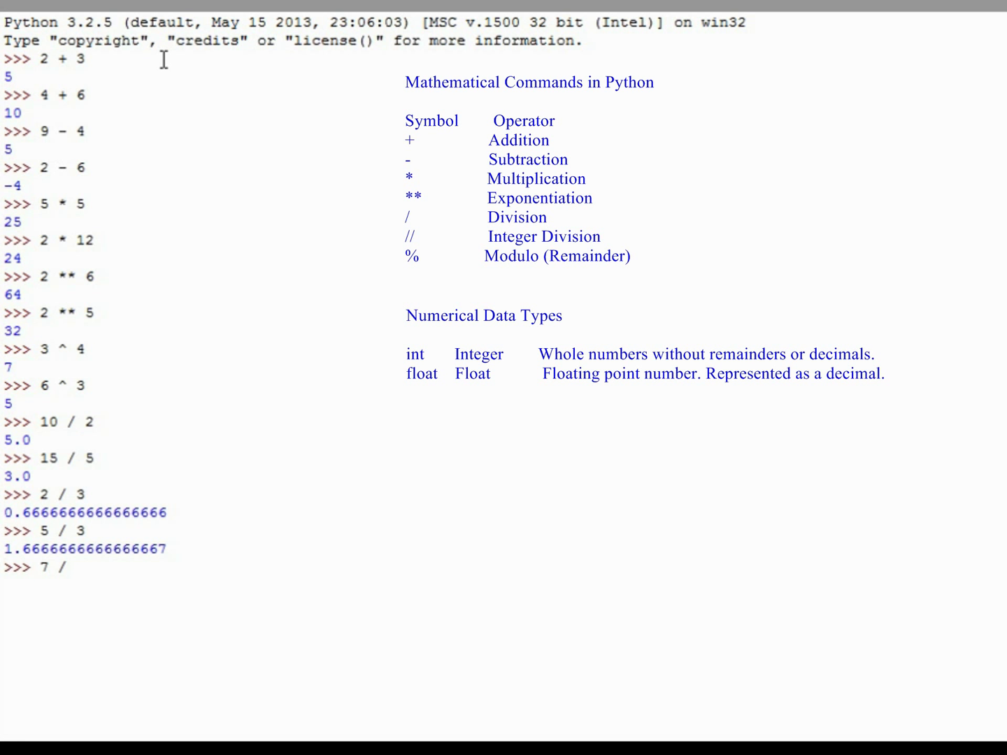
type("3")
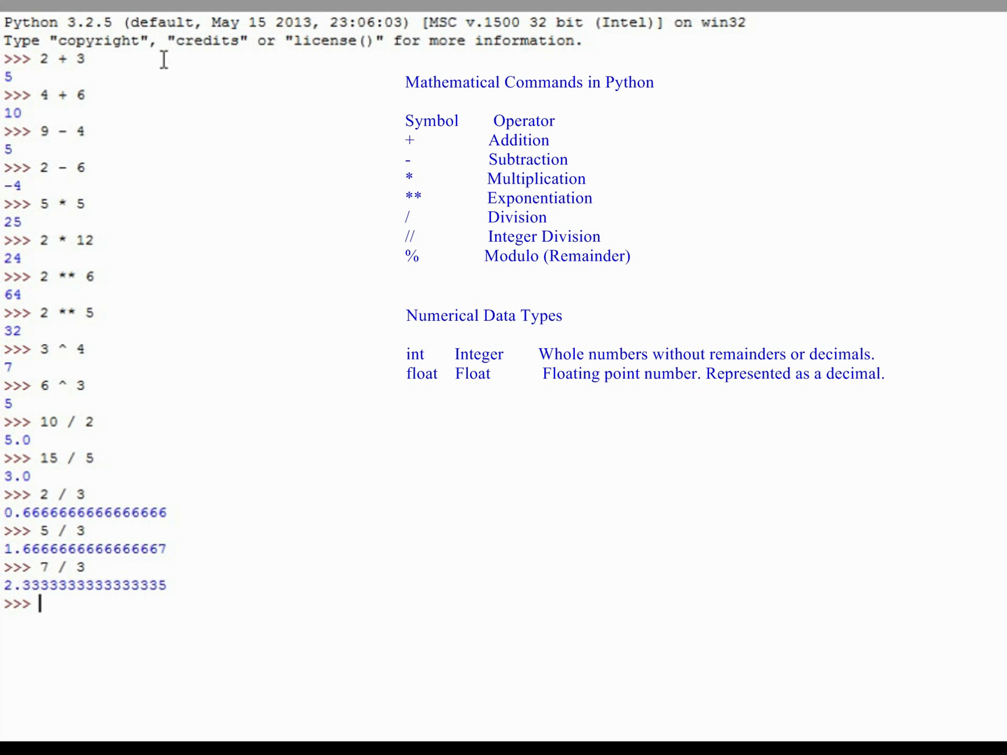
Step: Evaluate integer divisions 2 // 5, 12 // 3 and 14 // 3, getting 0, 4 and 4
type("2 // 5")
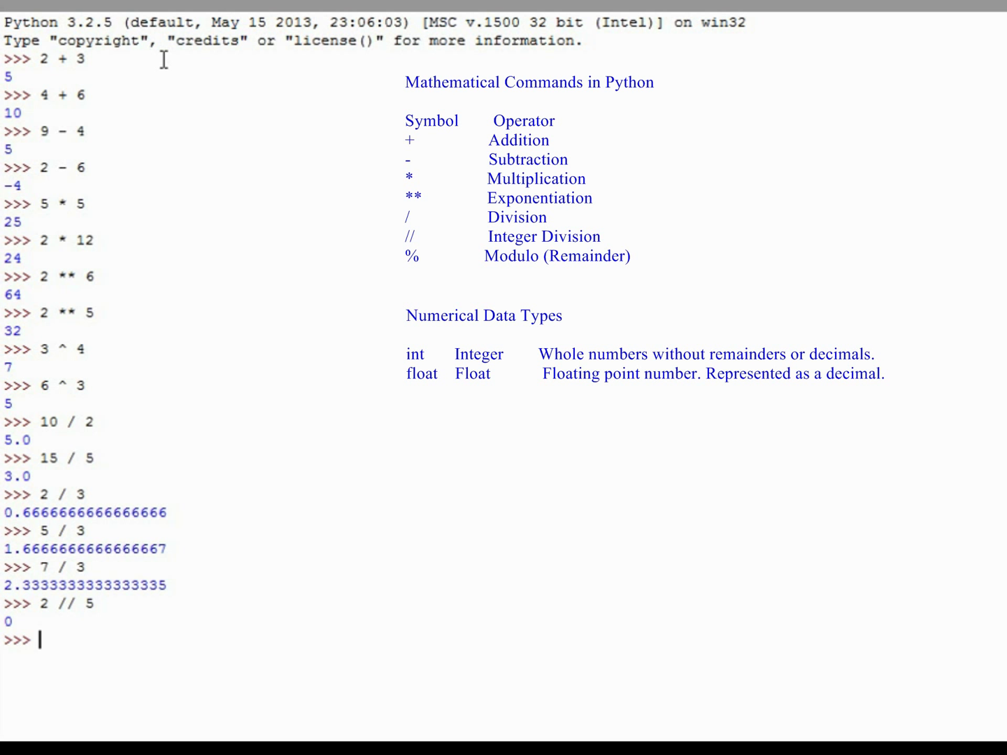
type("12 //")
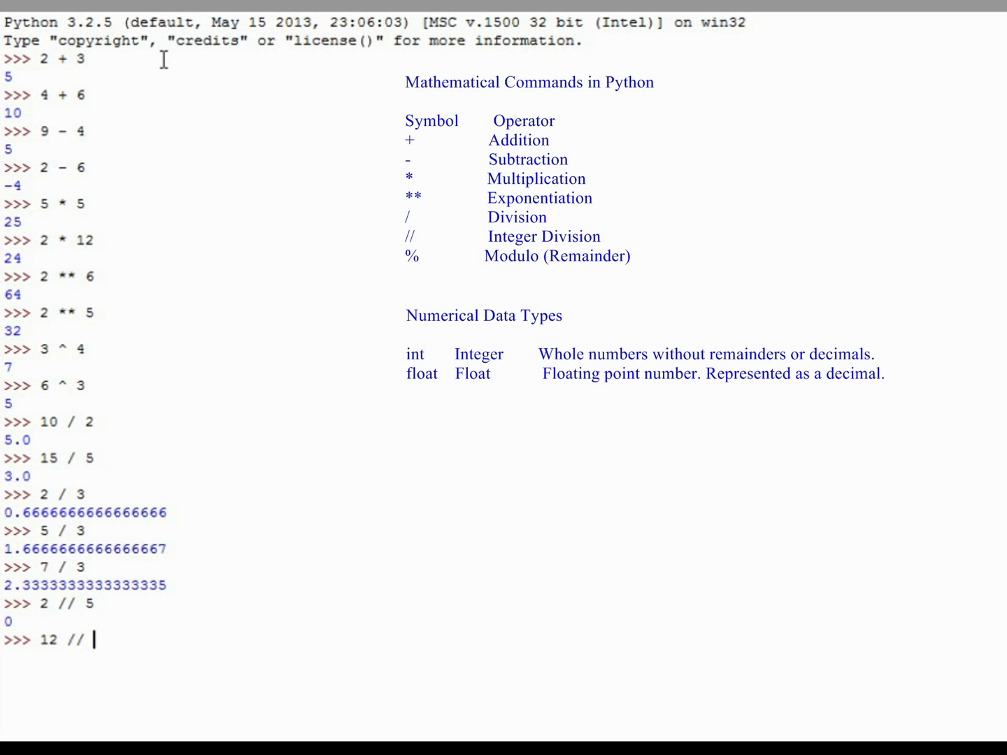
type("3")
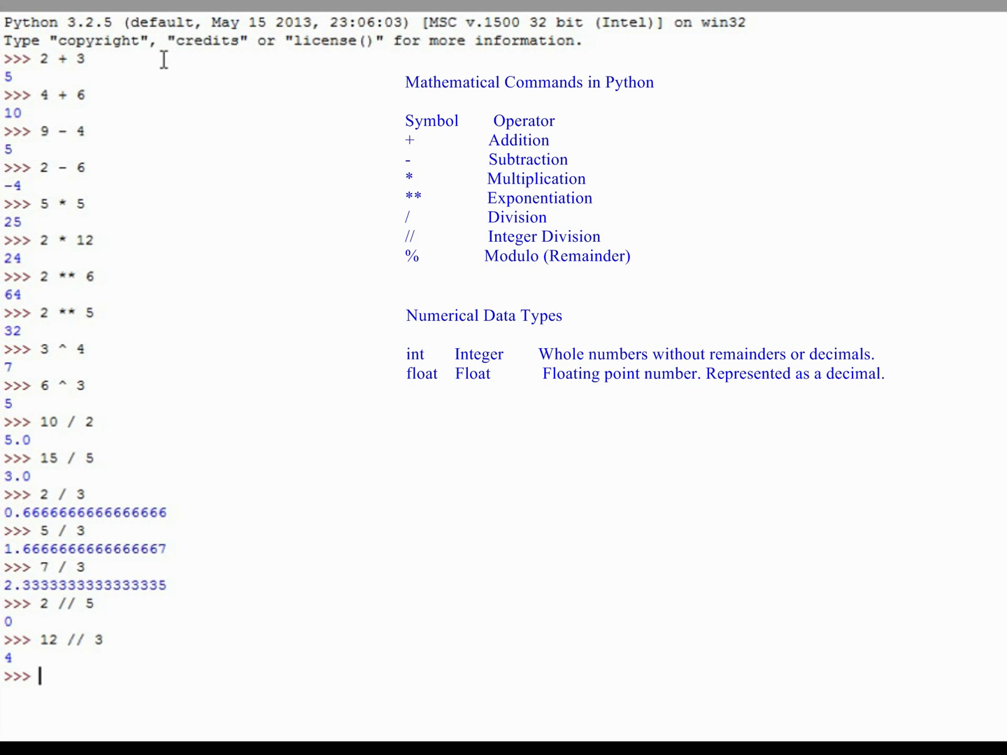
type("14 // 3")
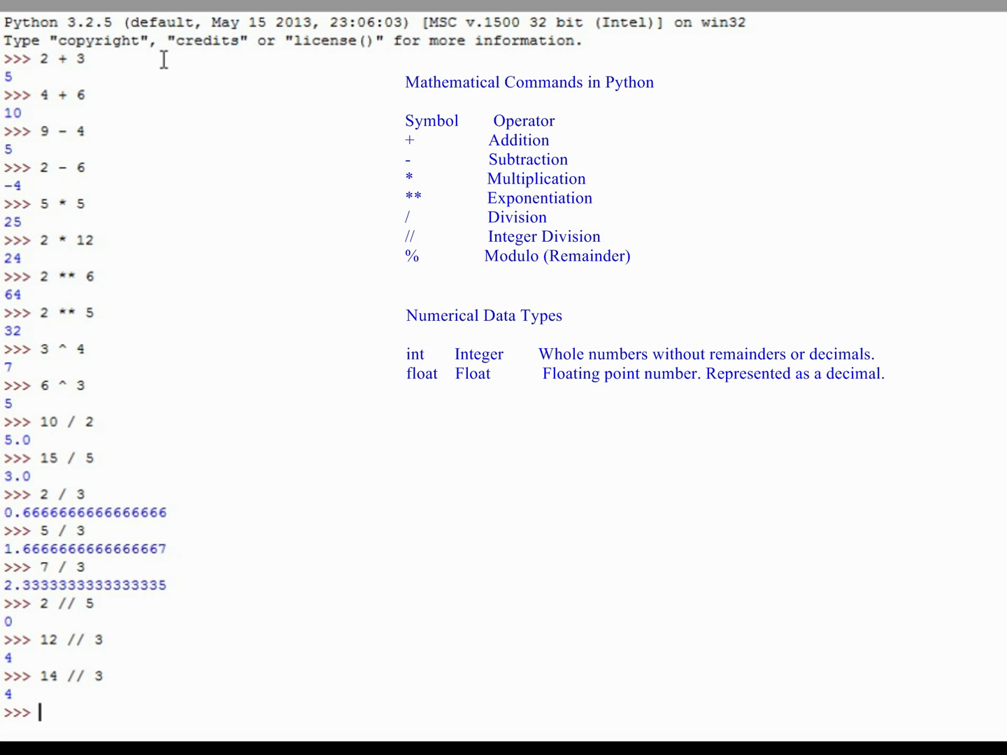
Step: Evaluate modulo 4 % 2, 2 % 3 and 5 % 3 (0, 2, 2), then 5 // 3 giving 1
type("4")
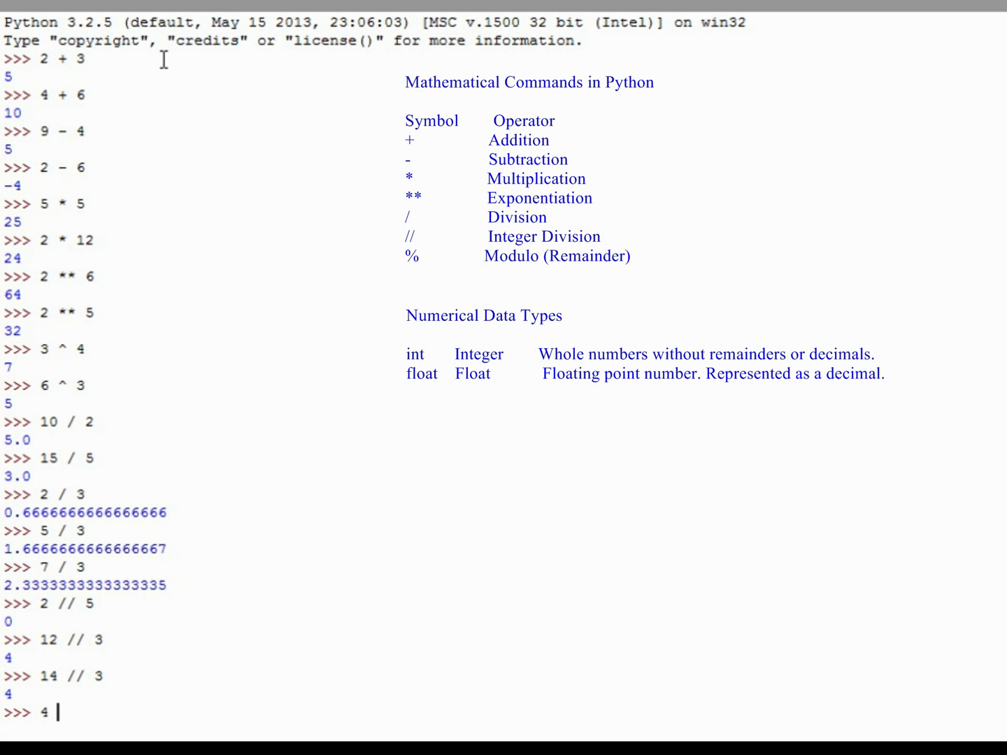
type("% 2")
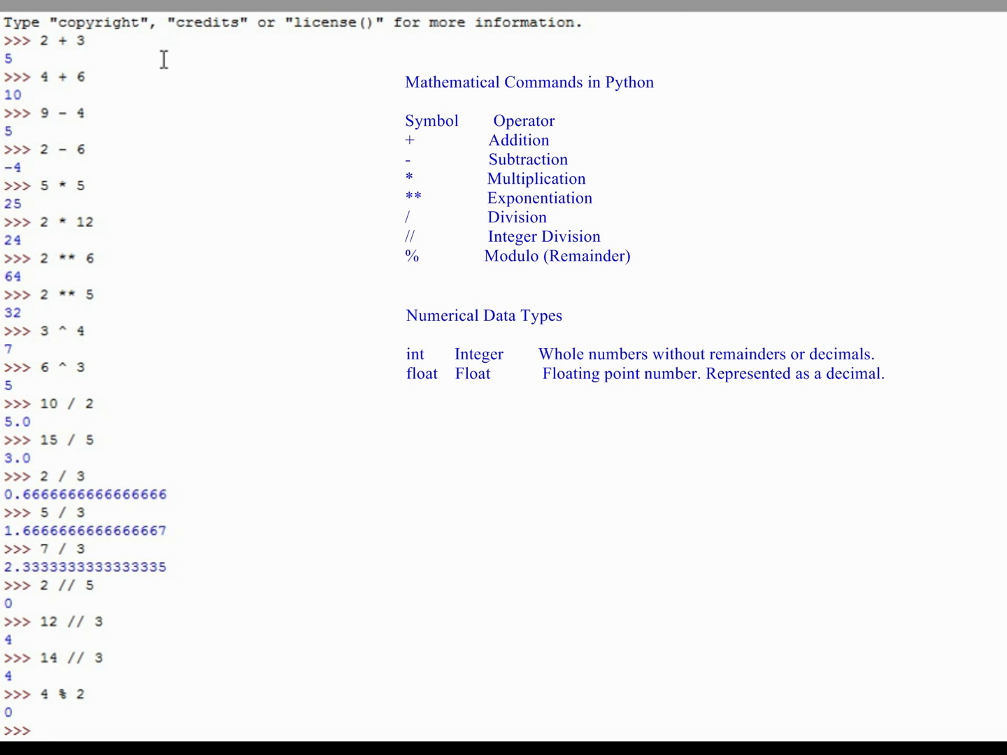
type("2 %")
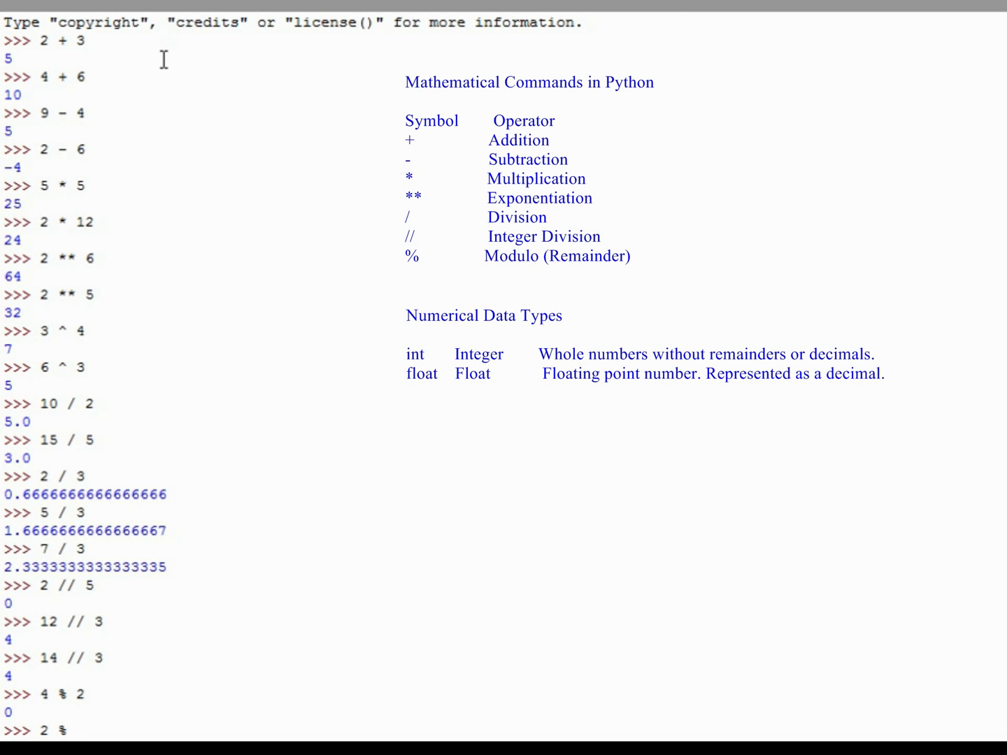
type("3")
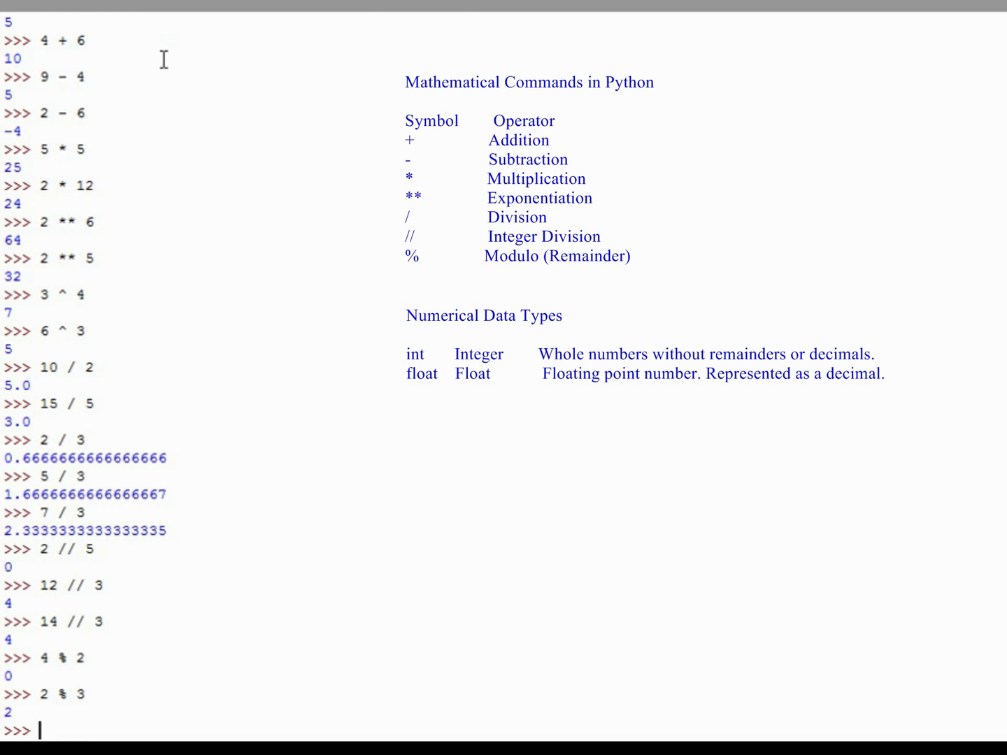
type("5")
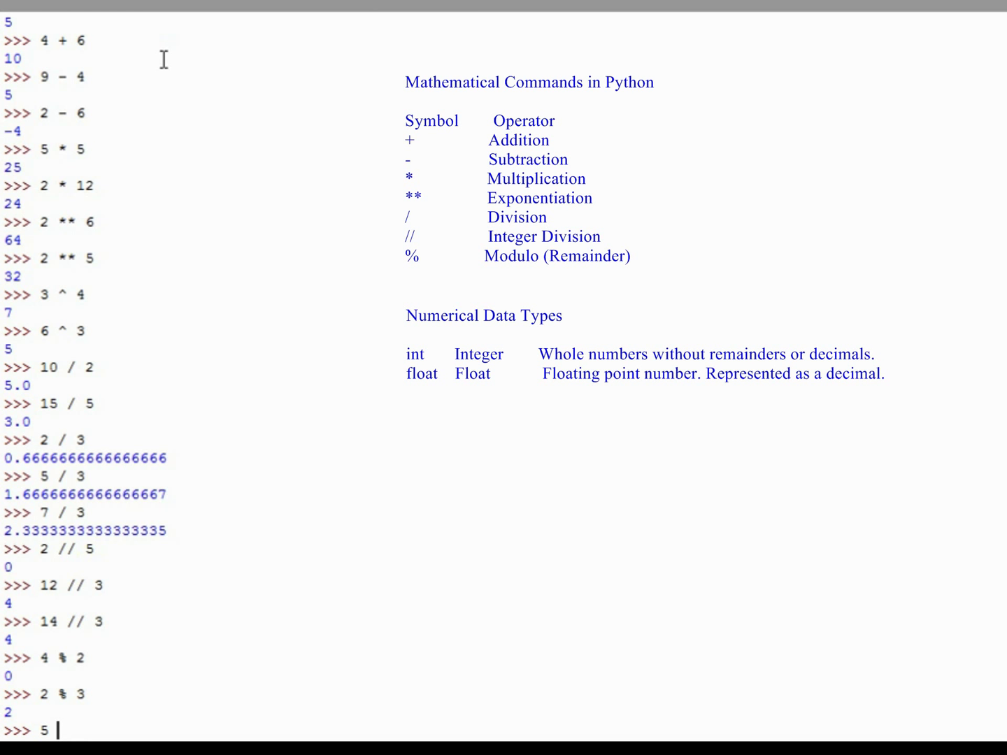
type("%")
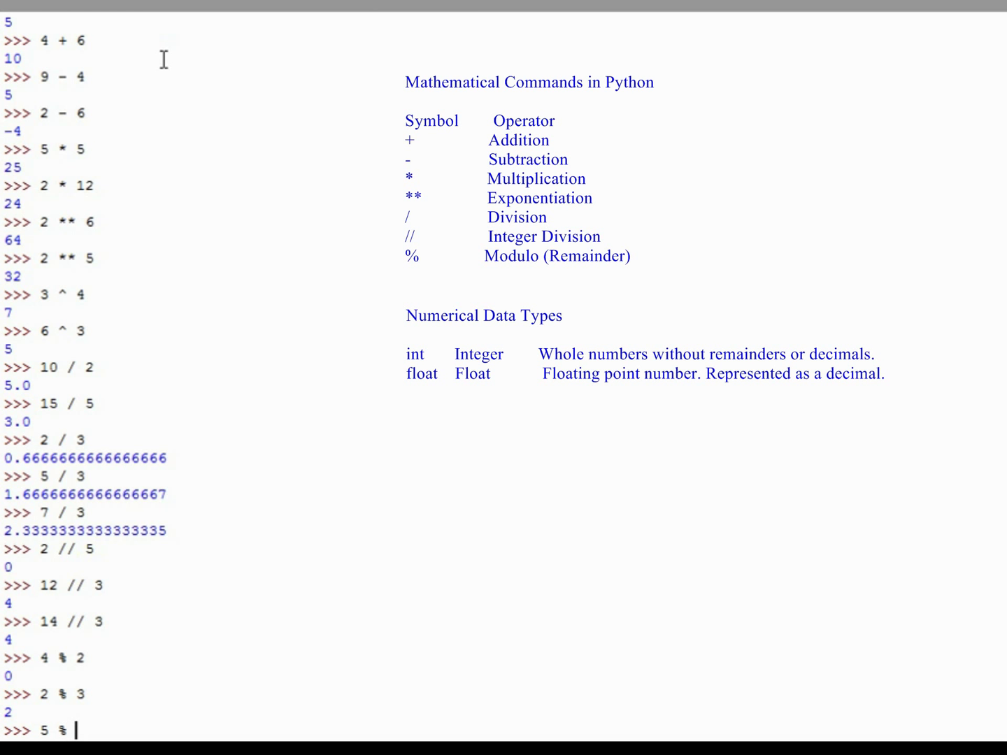
type("3")
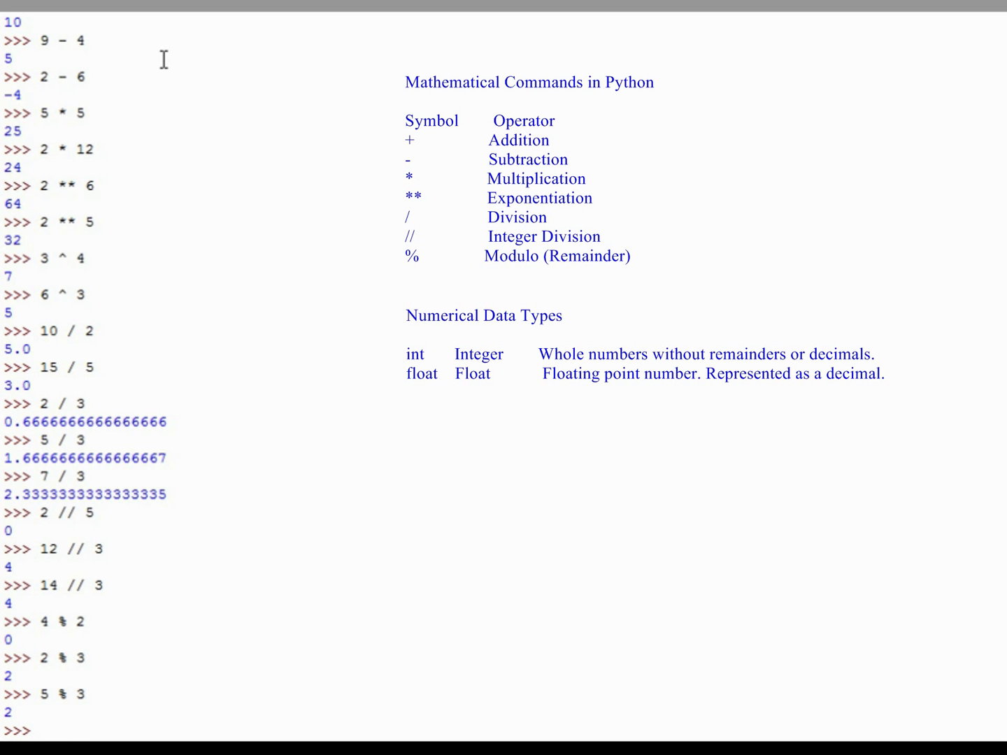
type("5 // 3")
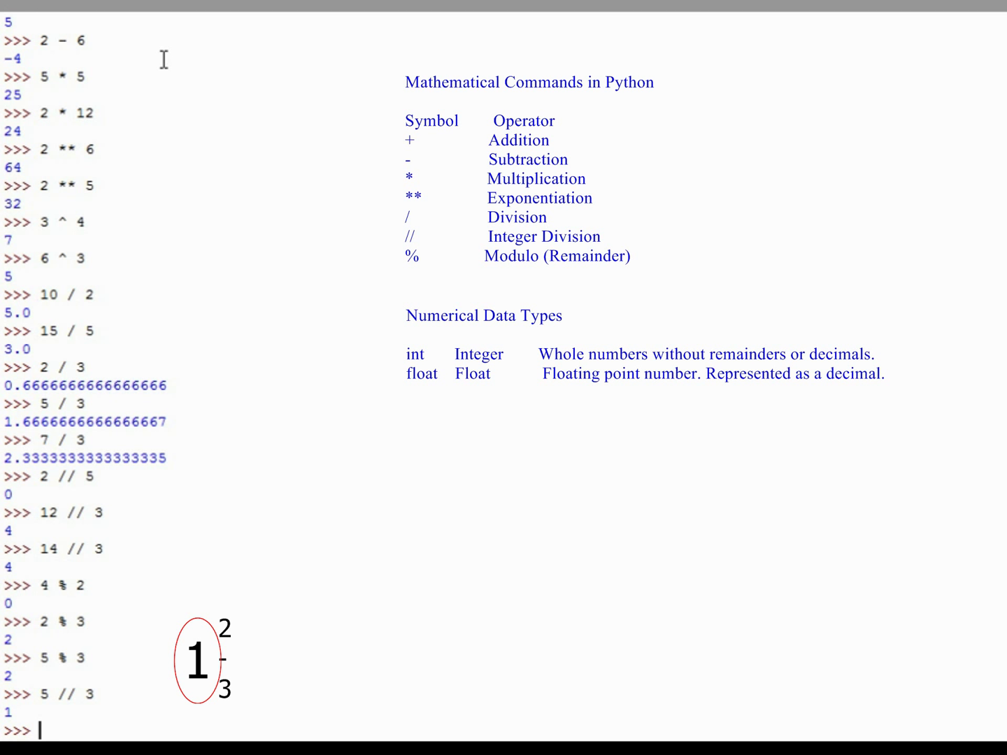
Step: Re-enter 5 % 3 to show the remainder 2 after the quotient 1
type("5 %")
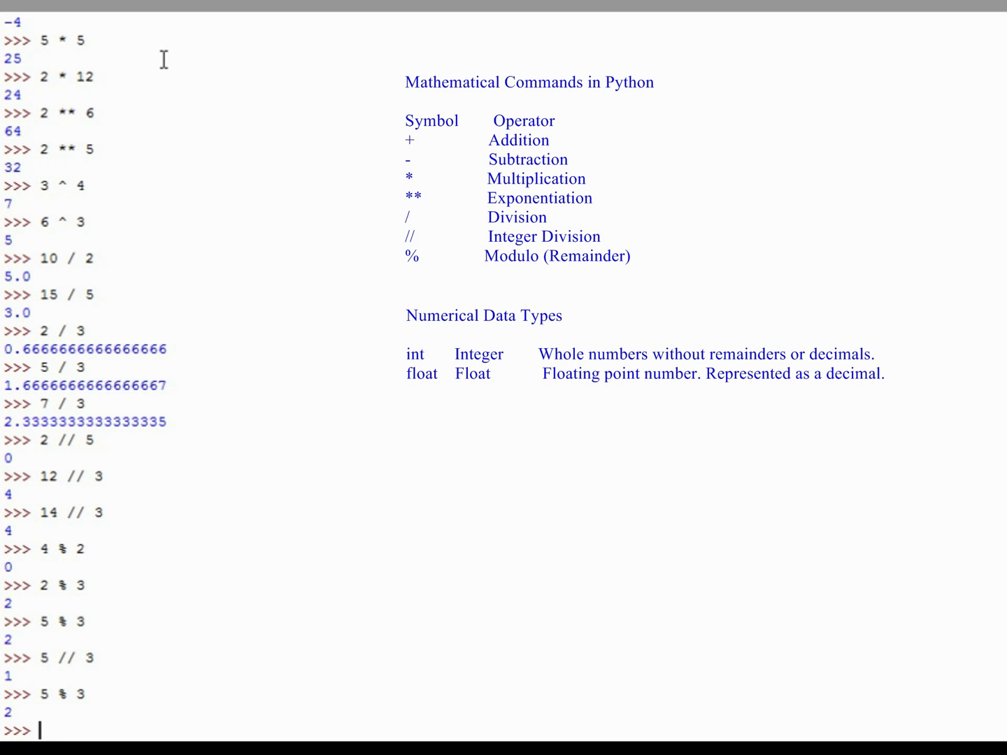
Step: Evaluate 3 + 6 - 4 + 10 left to right, getting 15
type("3")
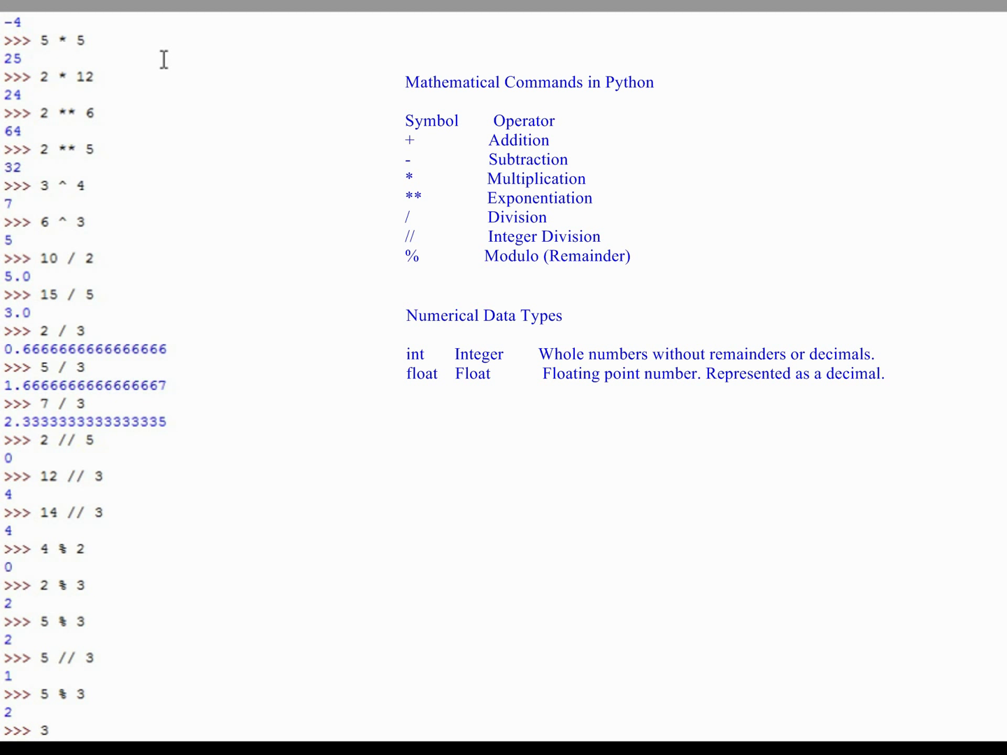
type("+ 6")
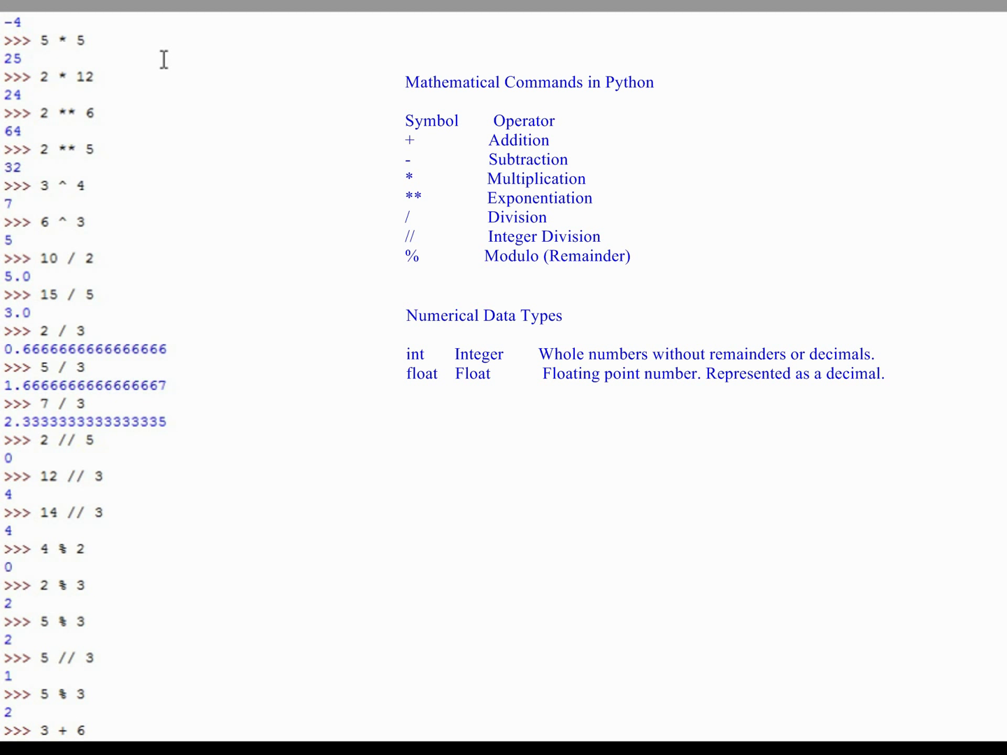
type("- 4")
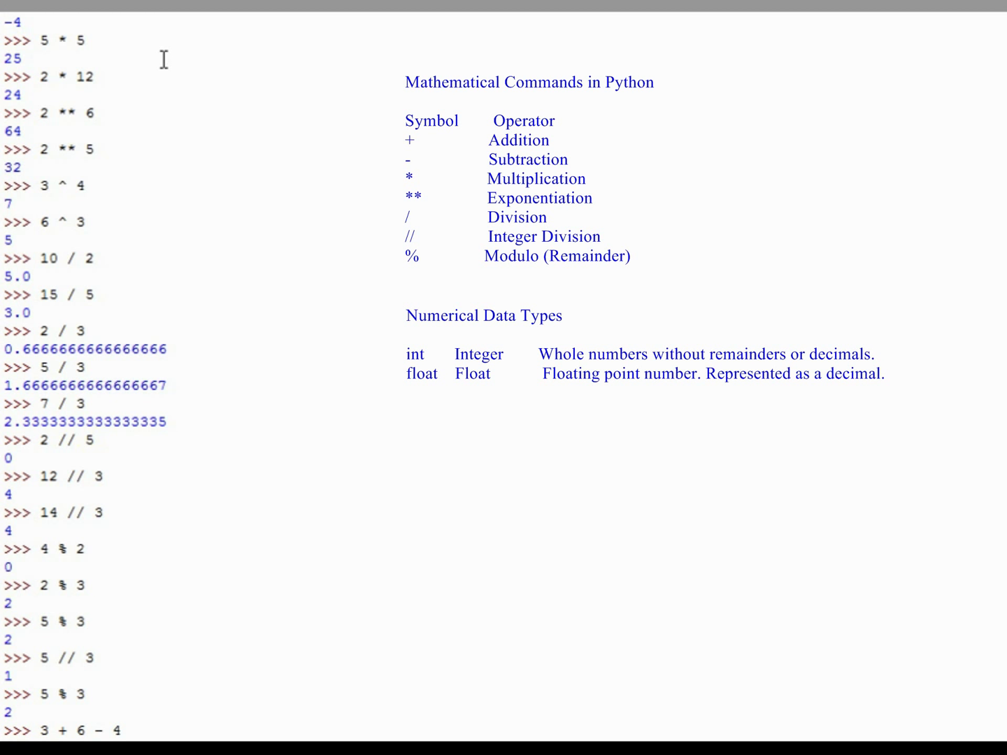
type("+ 10")
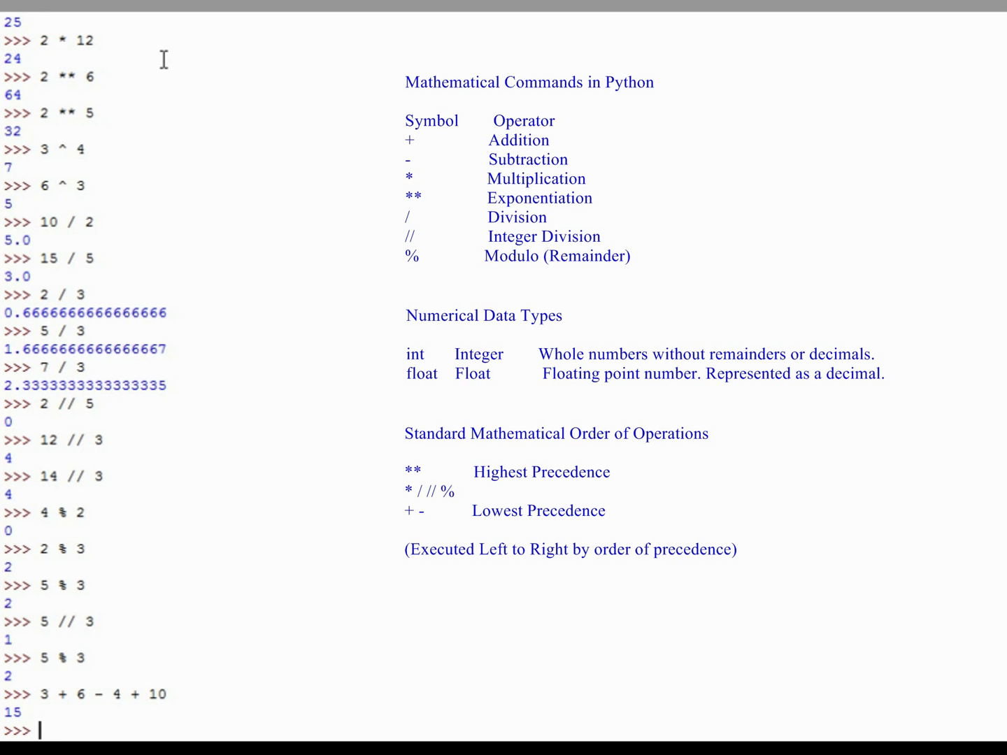
Step: Evaluate 4 + 5 * 3, where multiplication precedence gives 19
type("4 + 5")
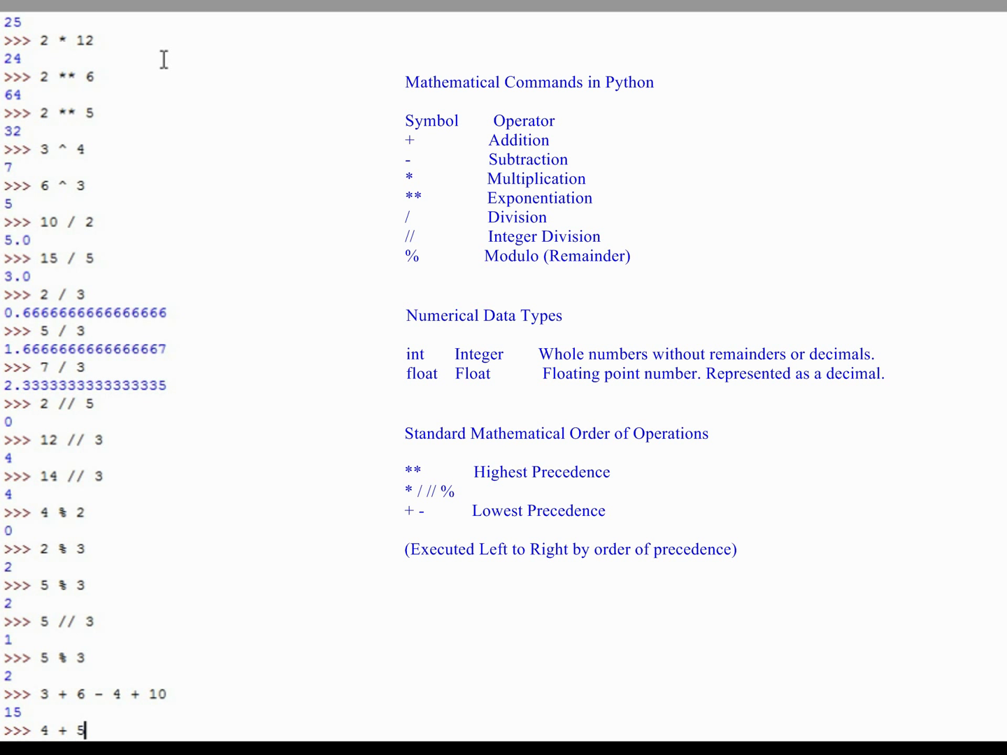
type("\" \"")
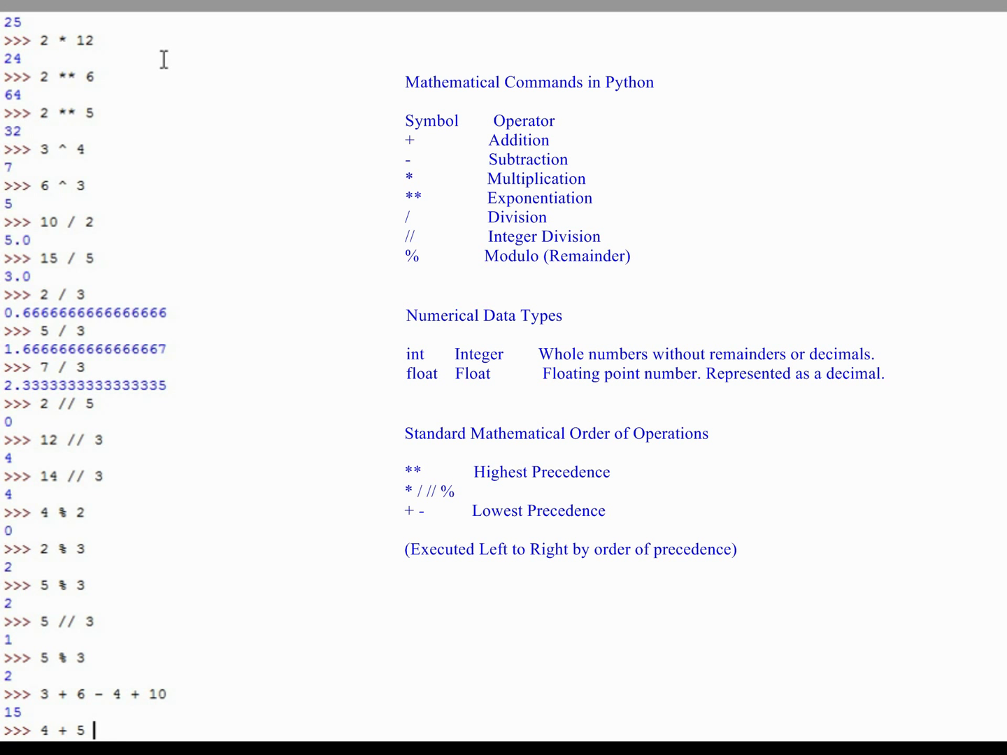
type("* 3")
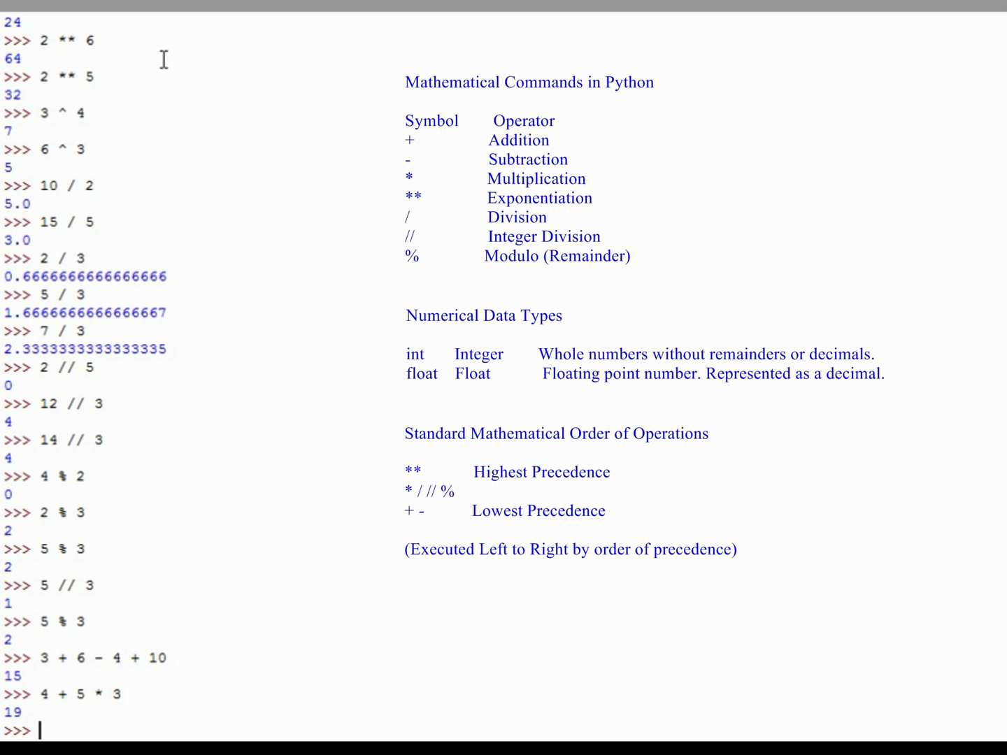
Step: Evaluate -7 * 4 + 14 ** 2, where exponent precedence gives 168
type("-7")
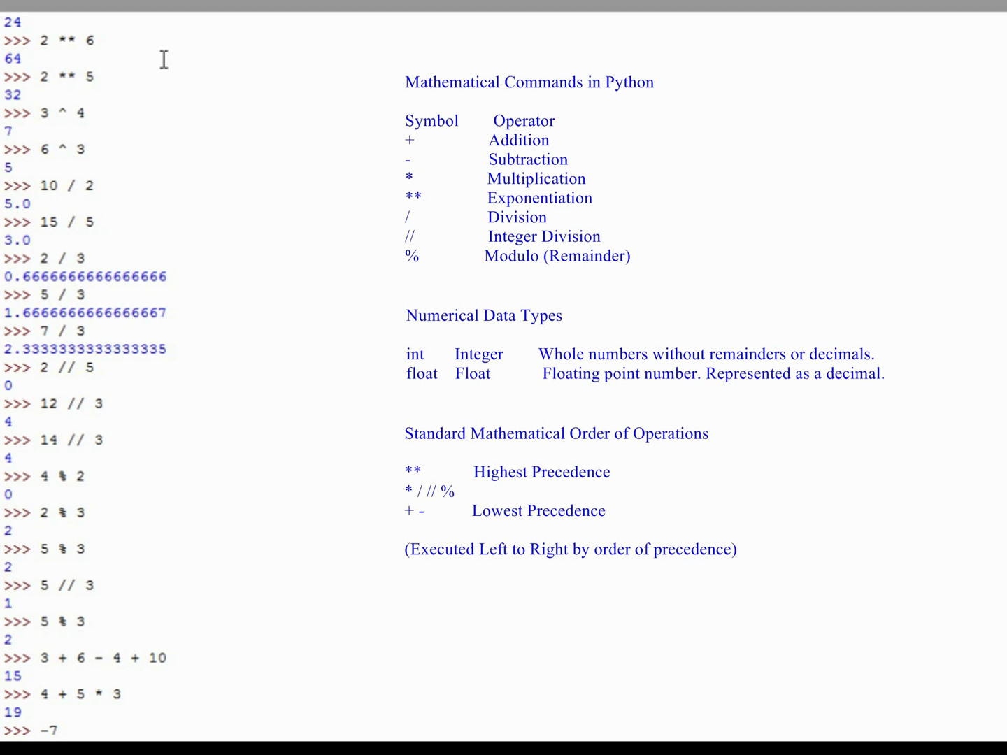
type("* 4")
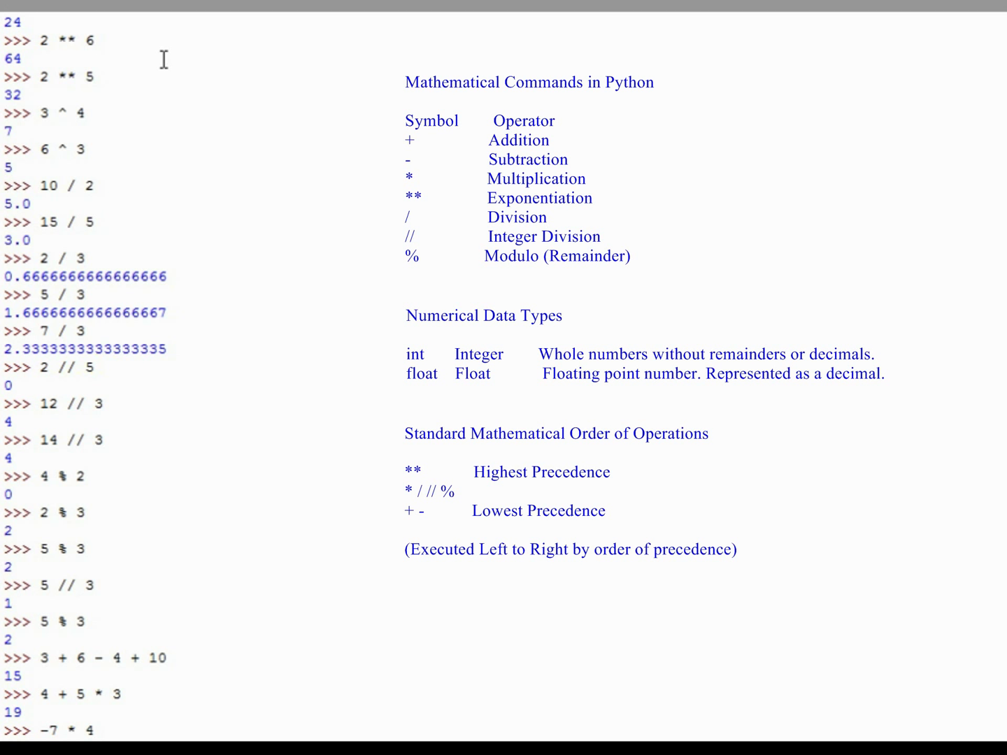
type("+")
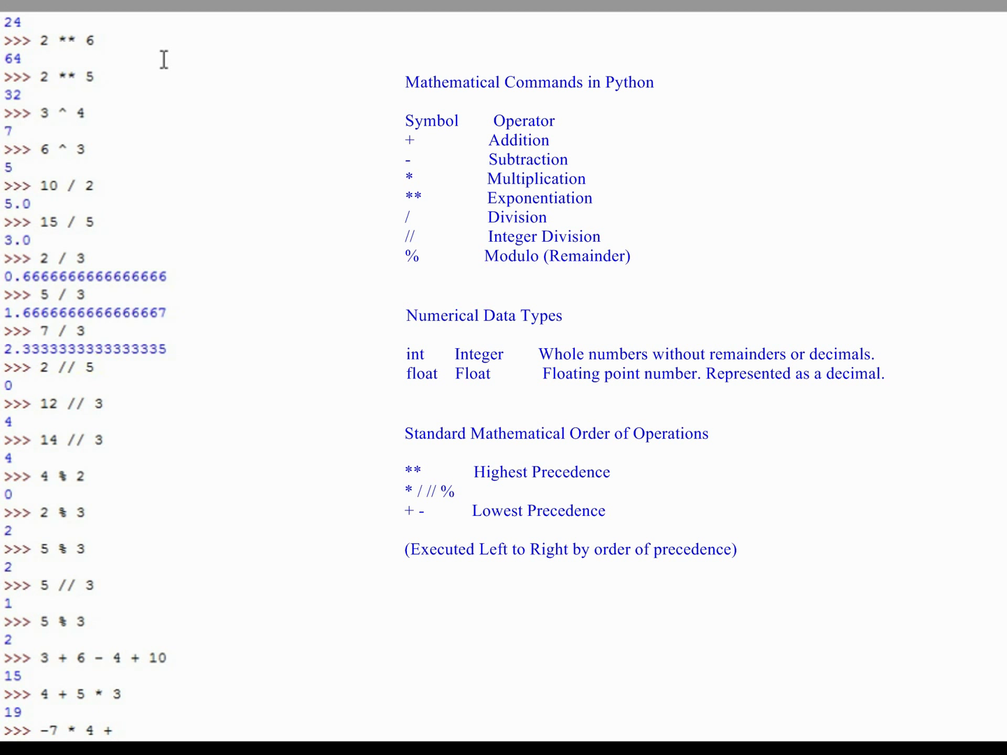
type("14")
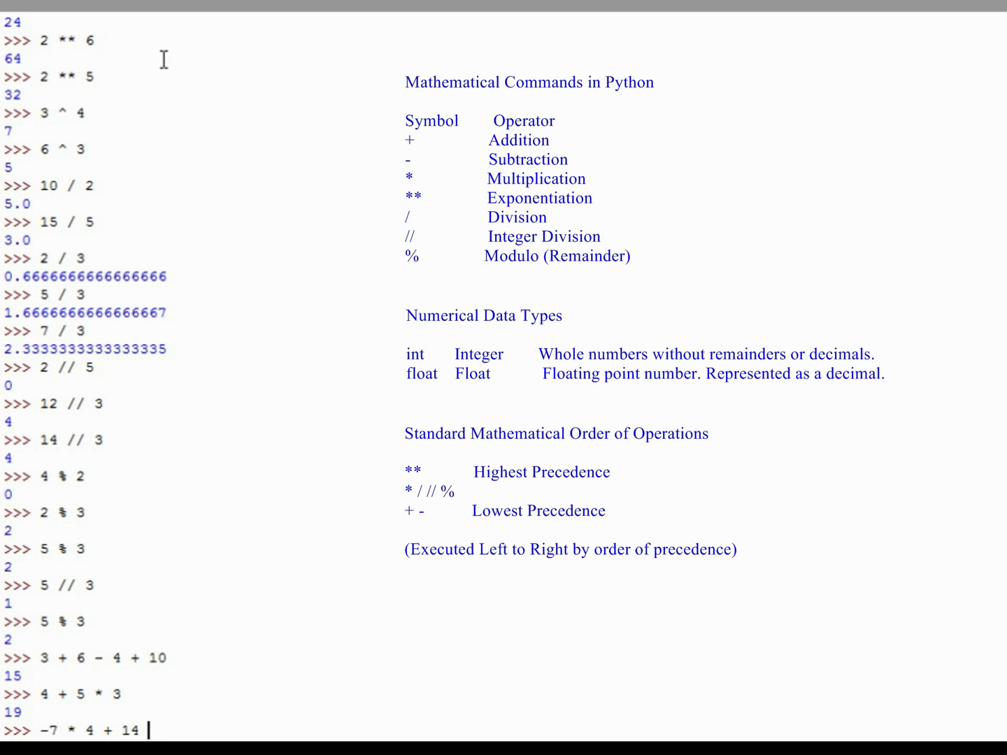
type("** 2")
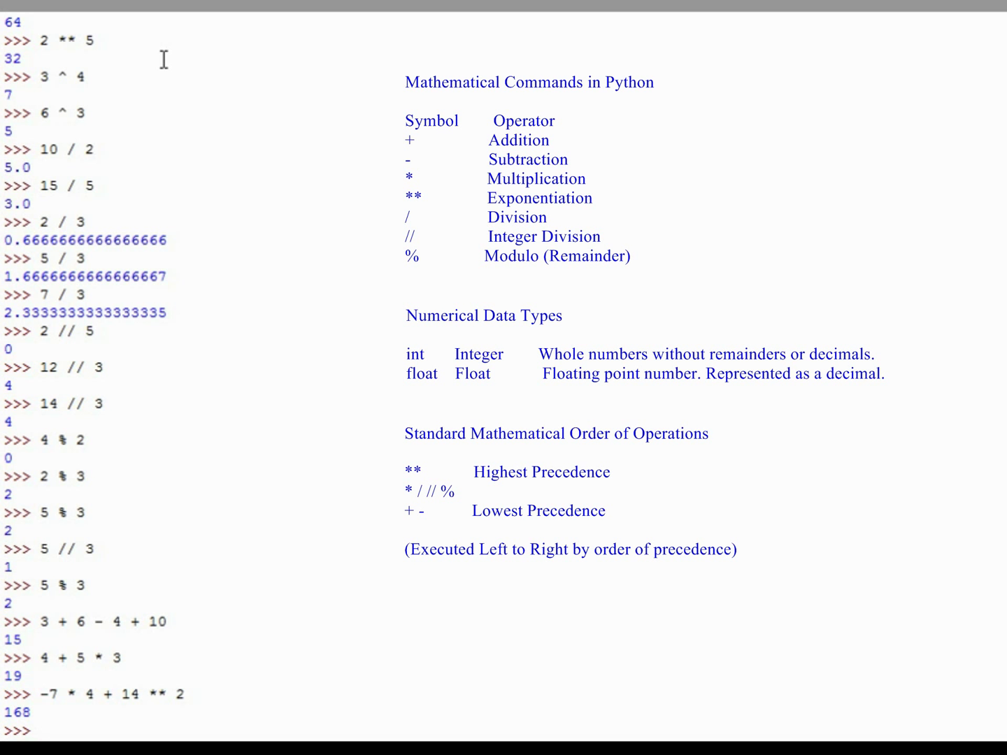
Step: Evaluate 4 + 5 * 3 to get 19, then enter (4 + 5) * 3 for 27
type("4 + 5 * 3")
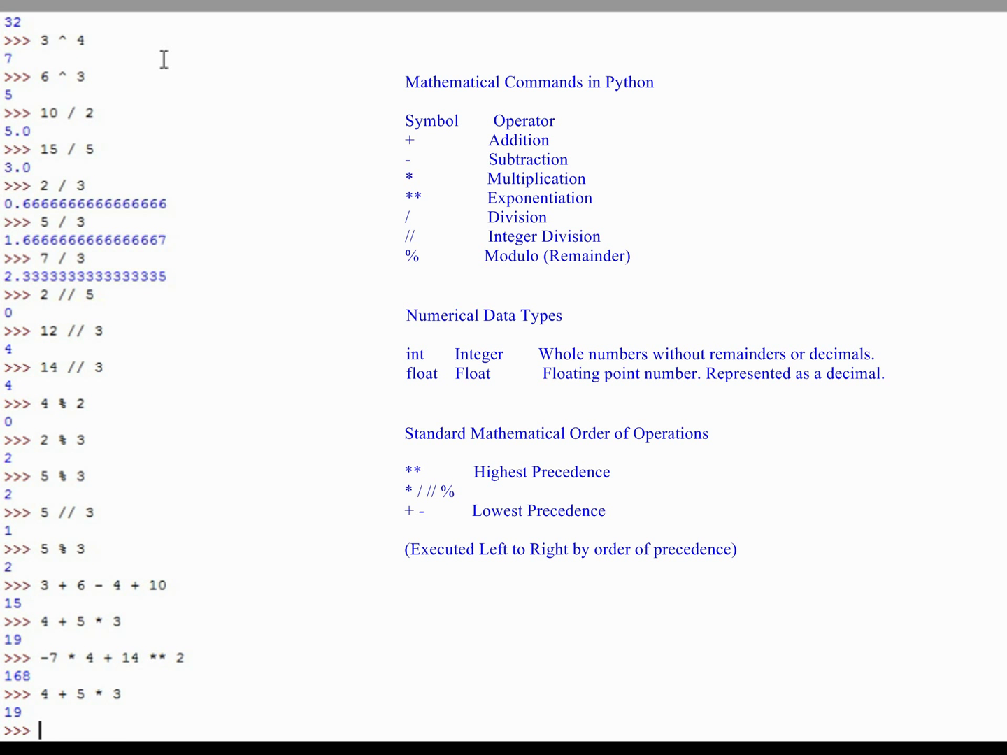
type("(4 + 5) *")
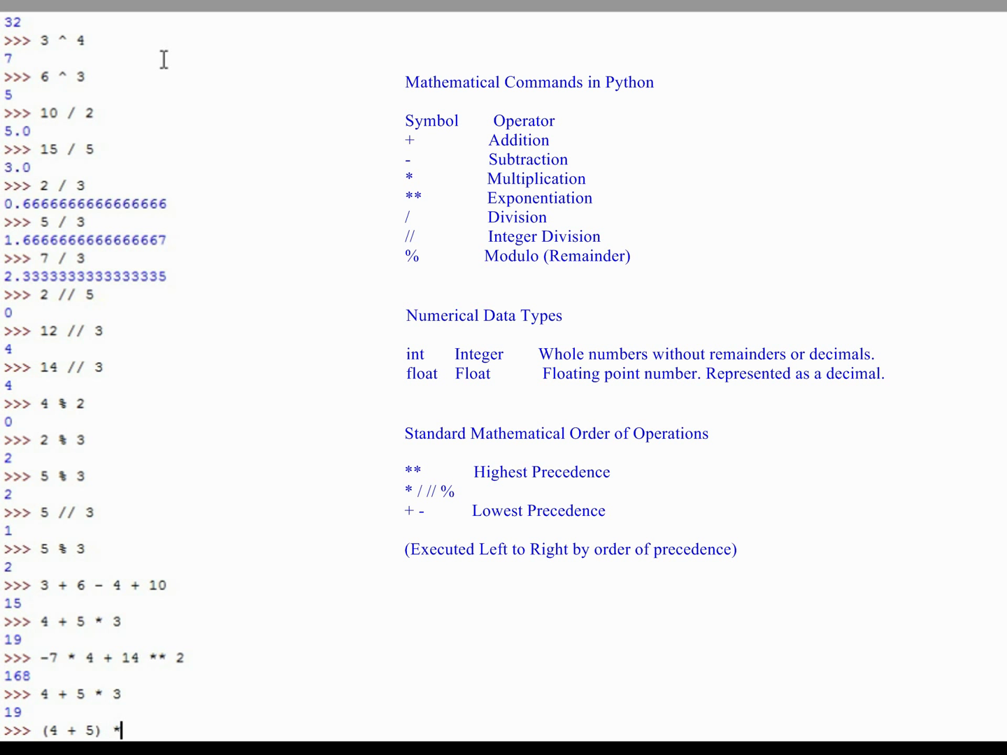
type("3")
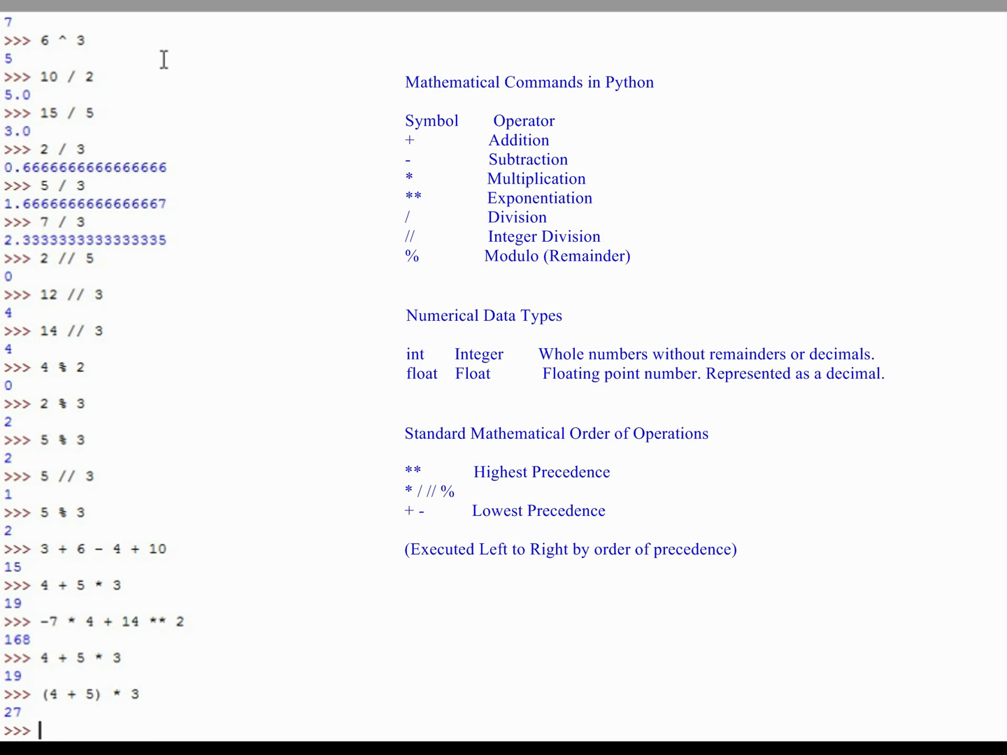
Step: Evaluate -7 * (4 + 14) ** 2 to get -2268
type("-")
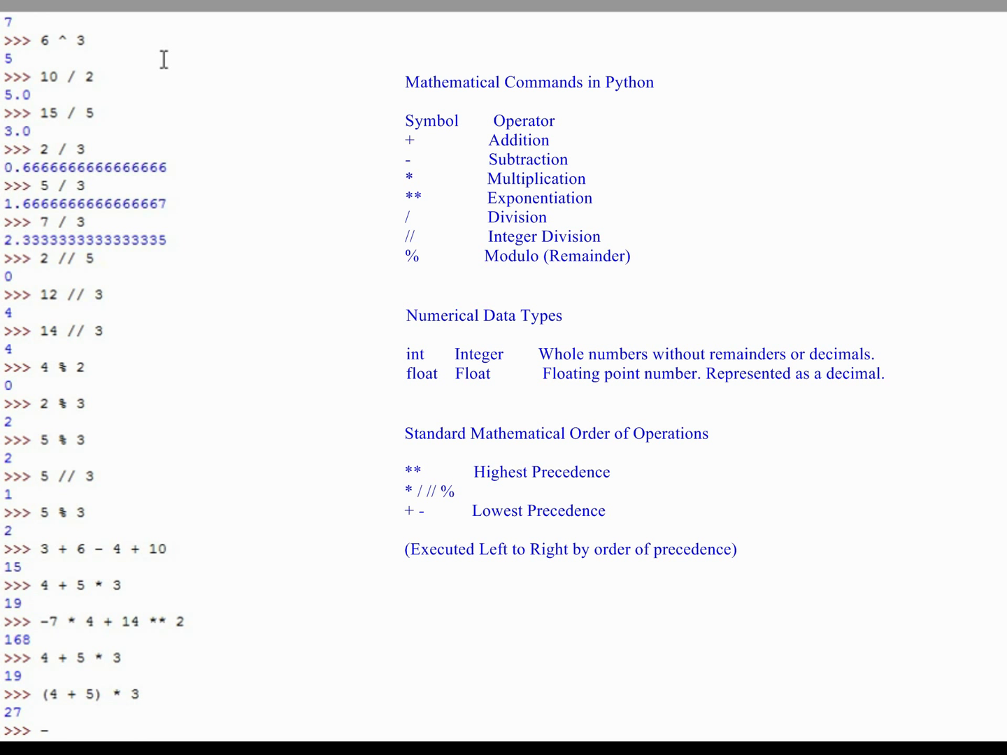
type("7 *")
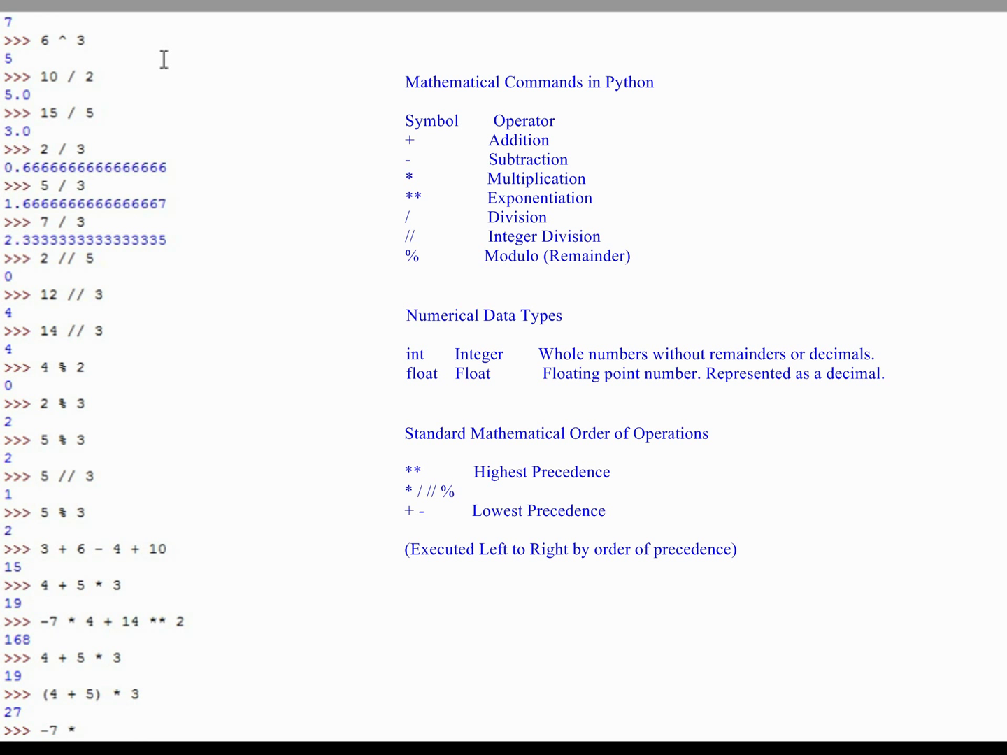
type("(")
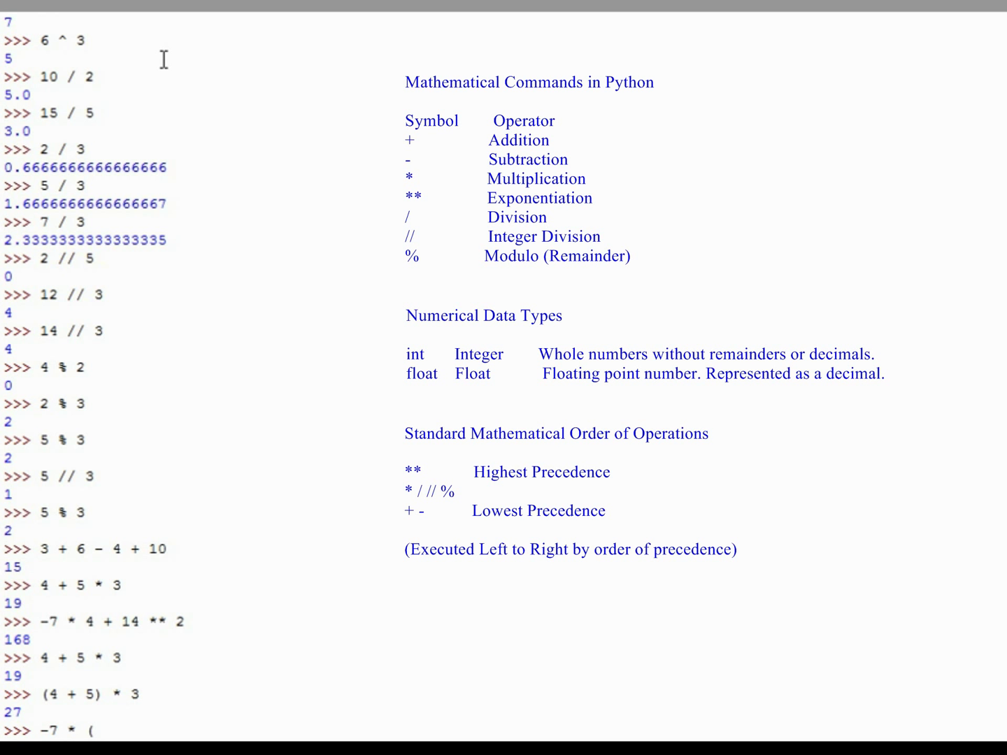
type("4 + 14) ** 2")
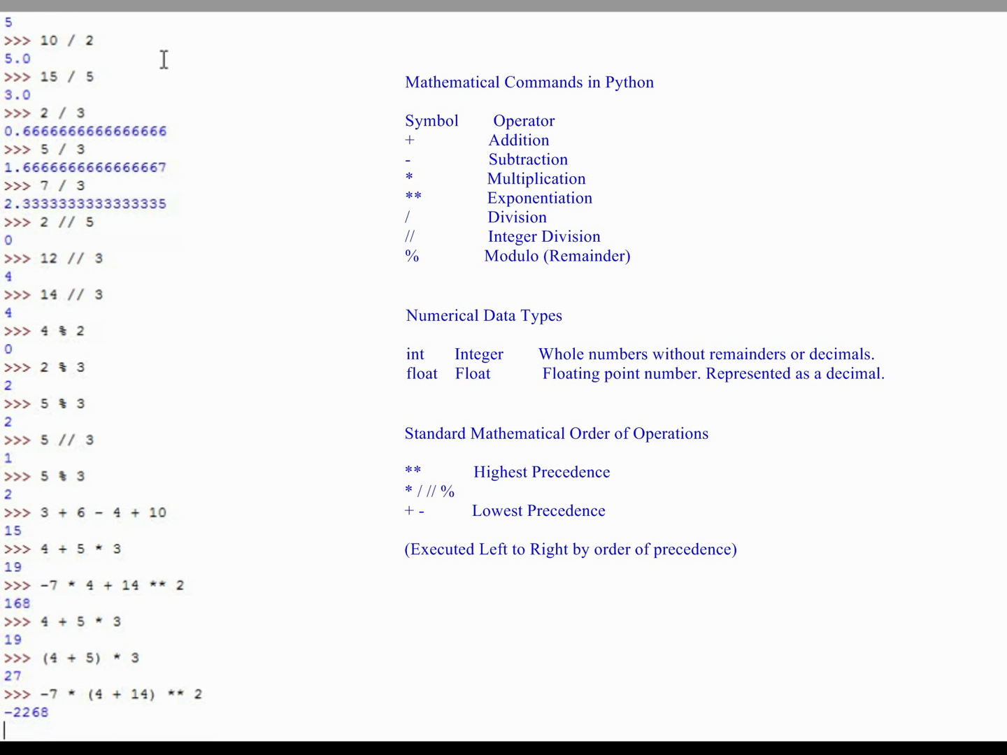
key("Return")
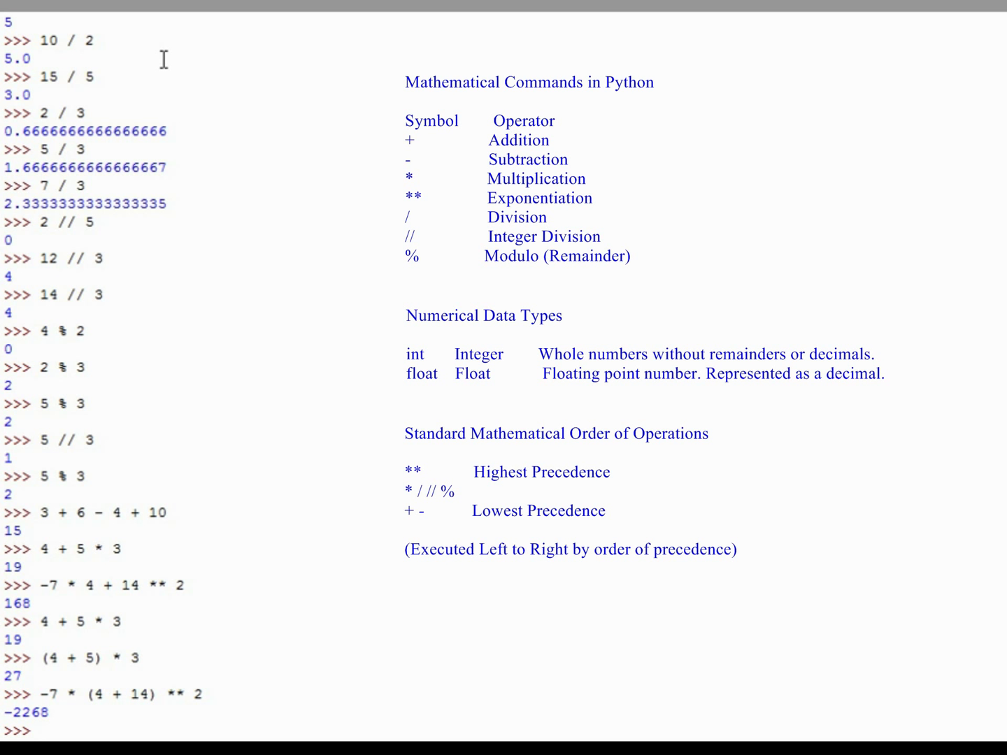
Step: Evaluate the incomplete expressions 7 + and ** to trigger SyntaxError: invalid syntax
type("7 +")
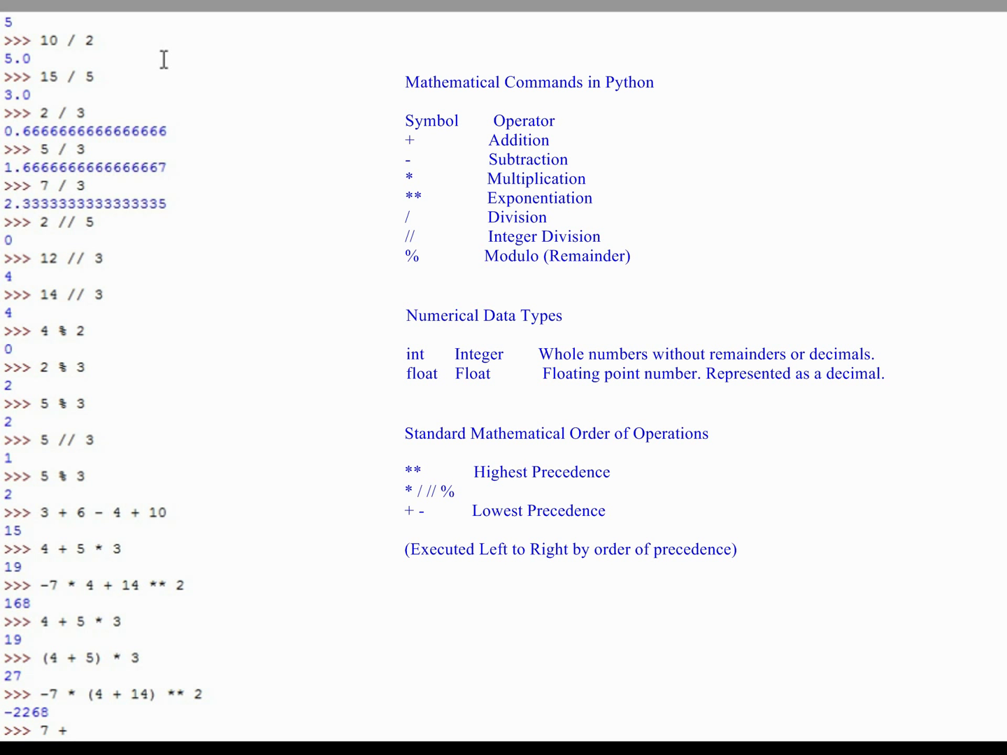
key("Return")
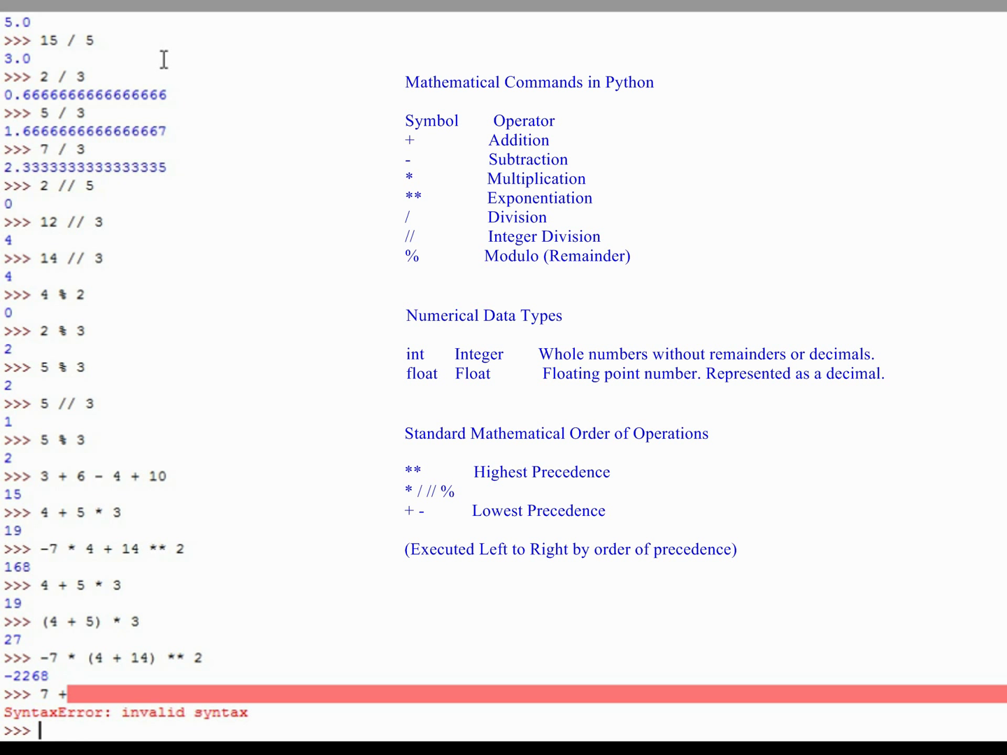
type("**")
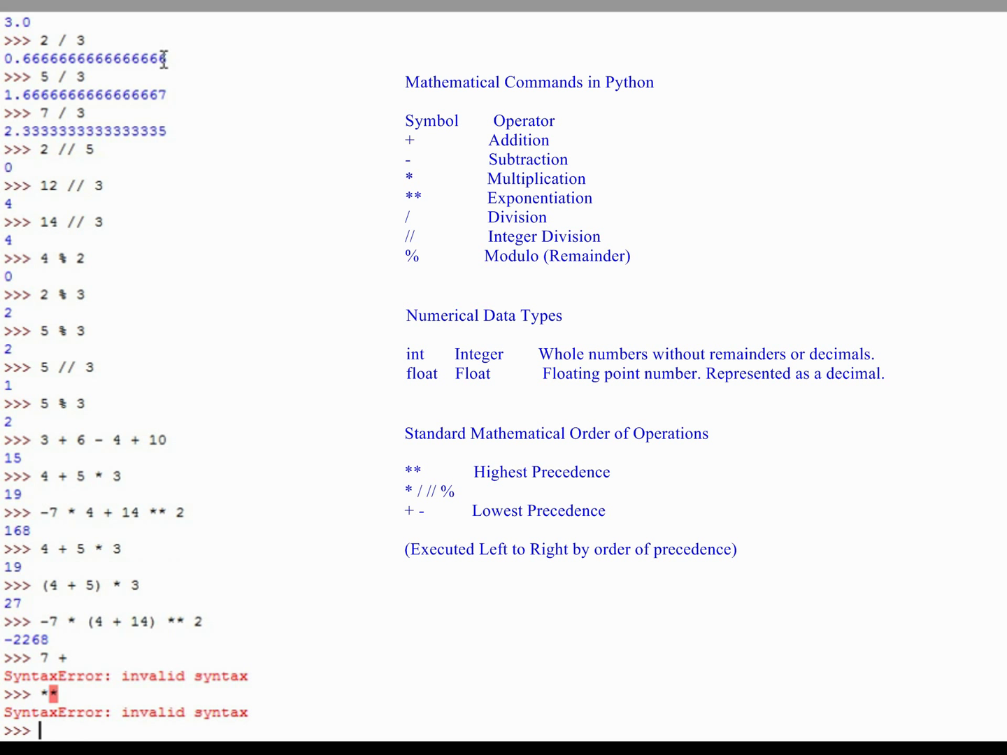
Step: Evaluate the mismatched 4 + 5) * 3 and 4 + 5) to trigger SyntaxError: invalid syntax
type("4 +")
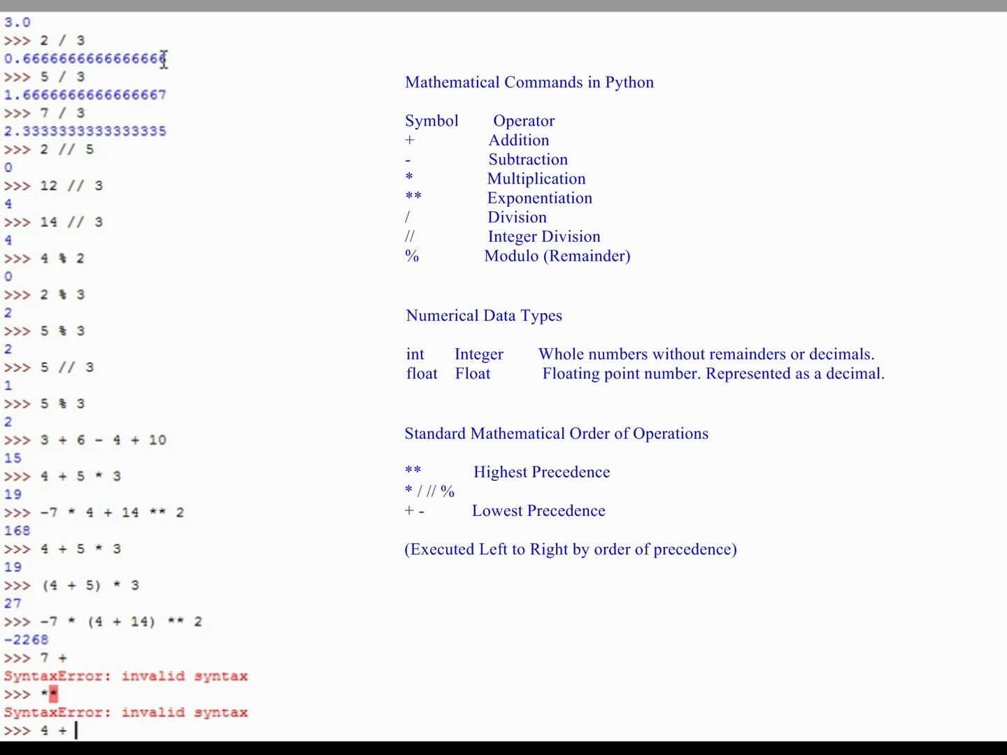
type(") * 3")
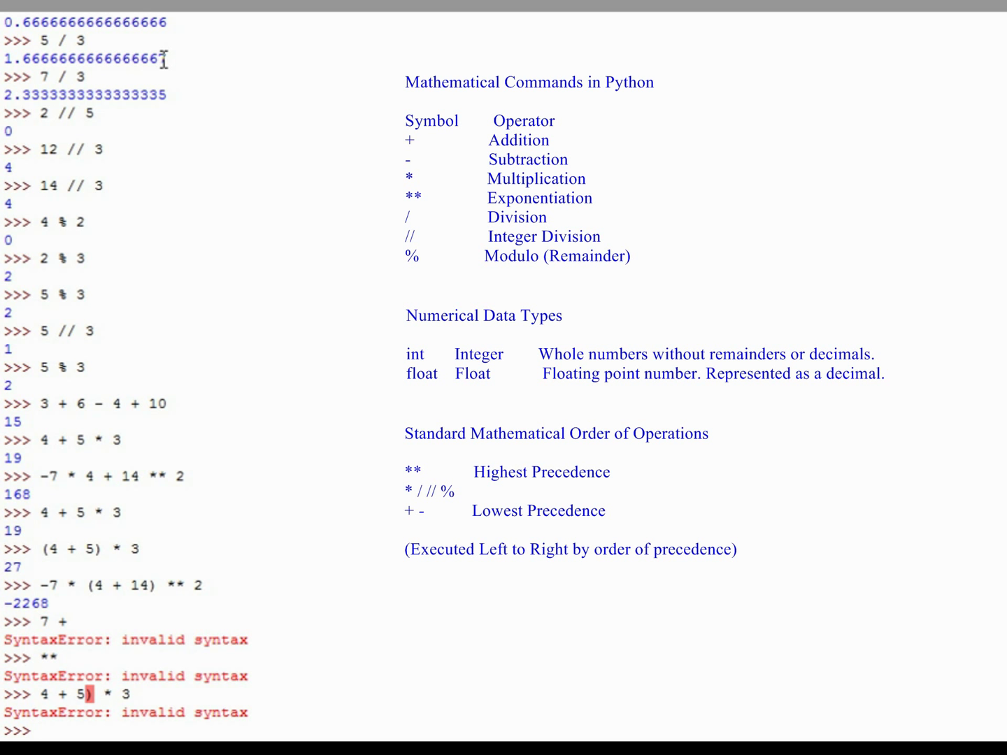
type("4")
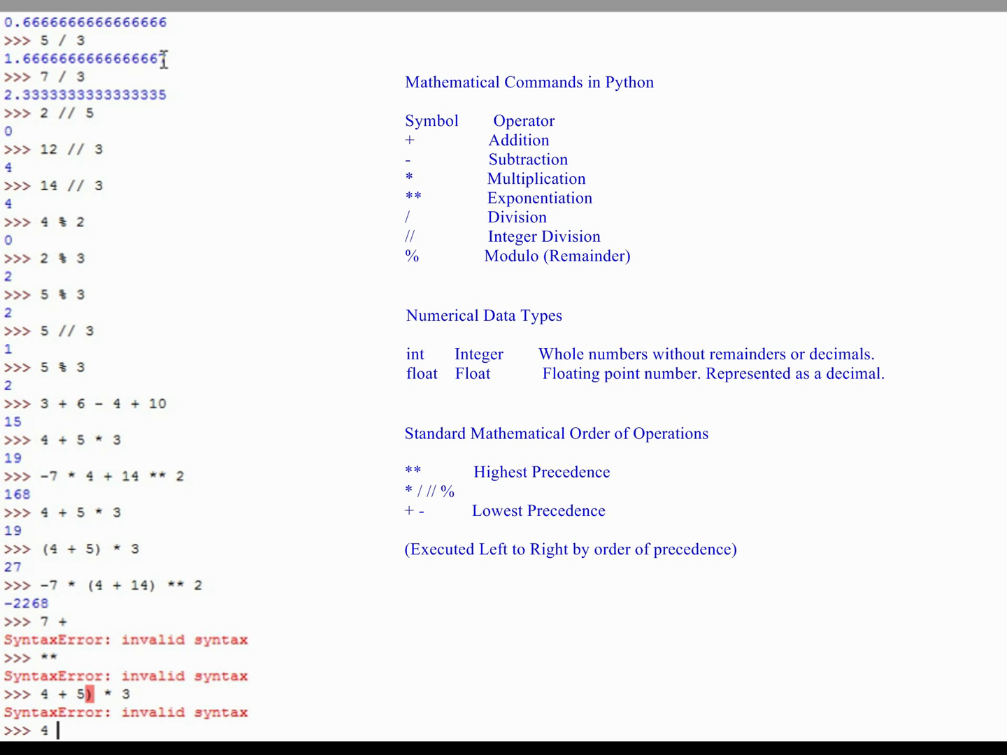
type("+ 5")
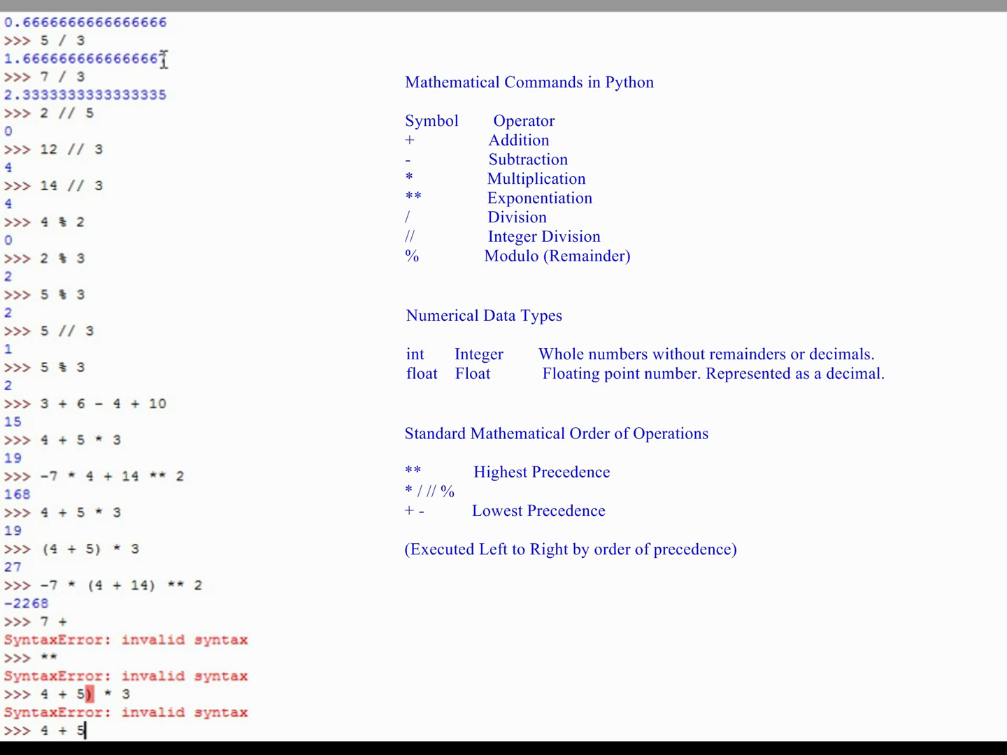
type(")")
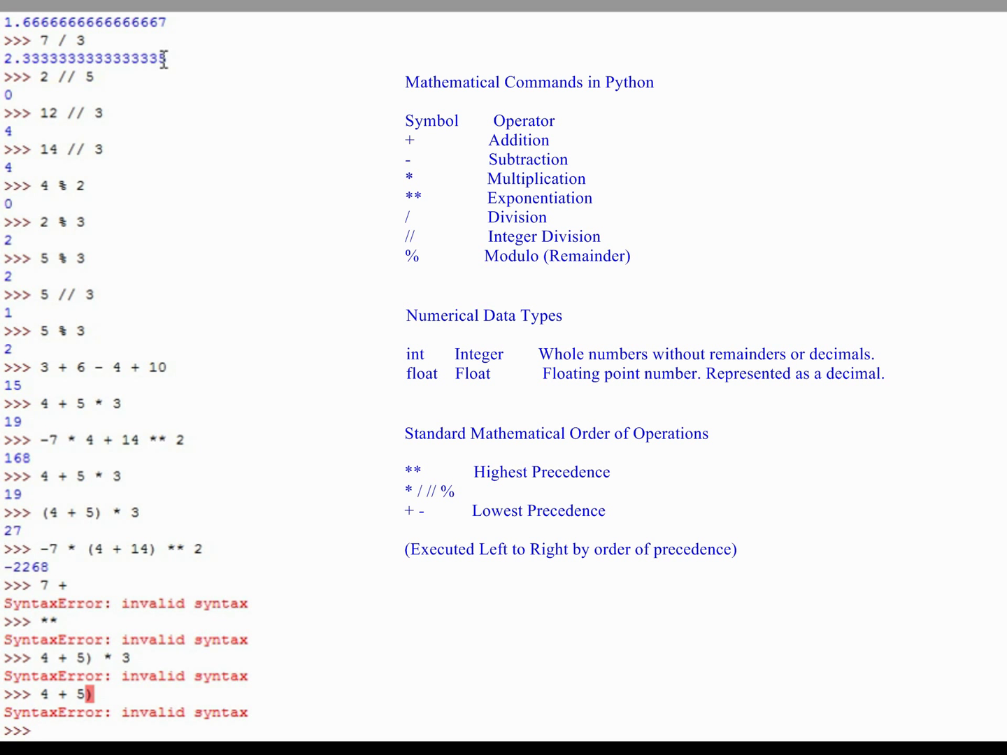
Step: Enter the unclosed (4 + 5 * 3, continue on the next line, close it to get 19
type("(")
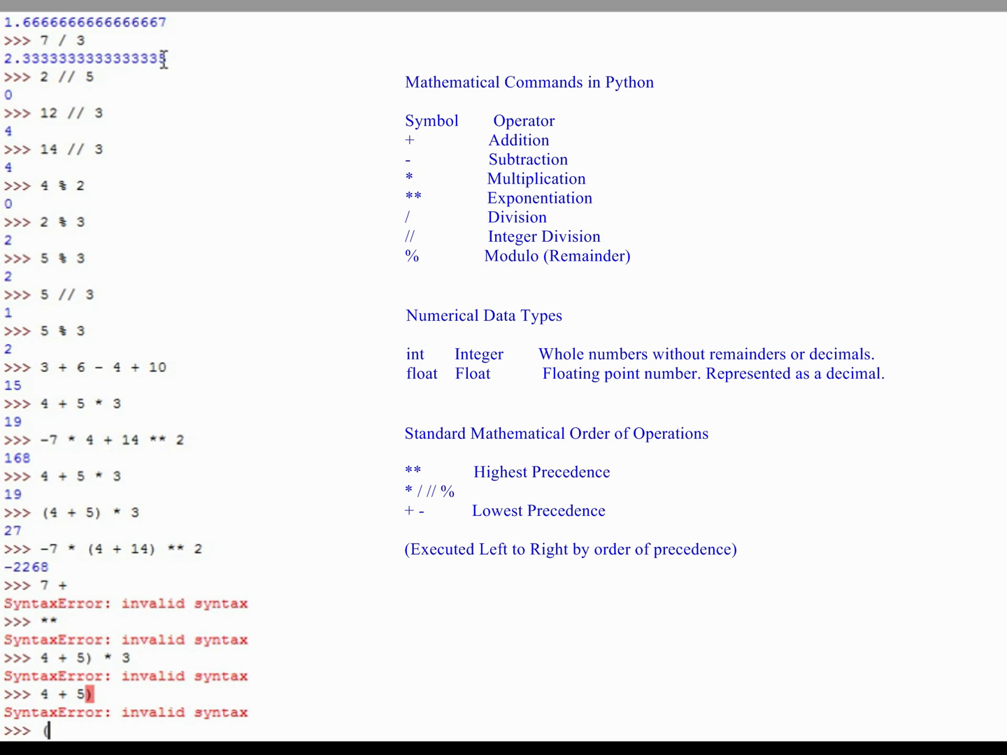
type("4")
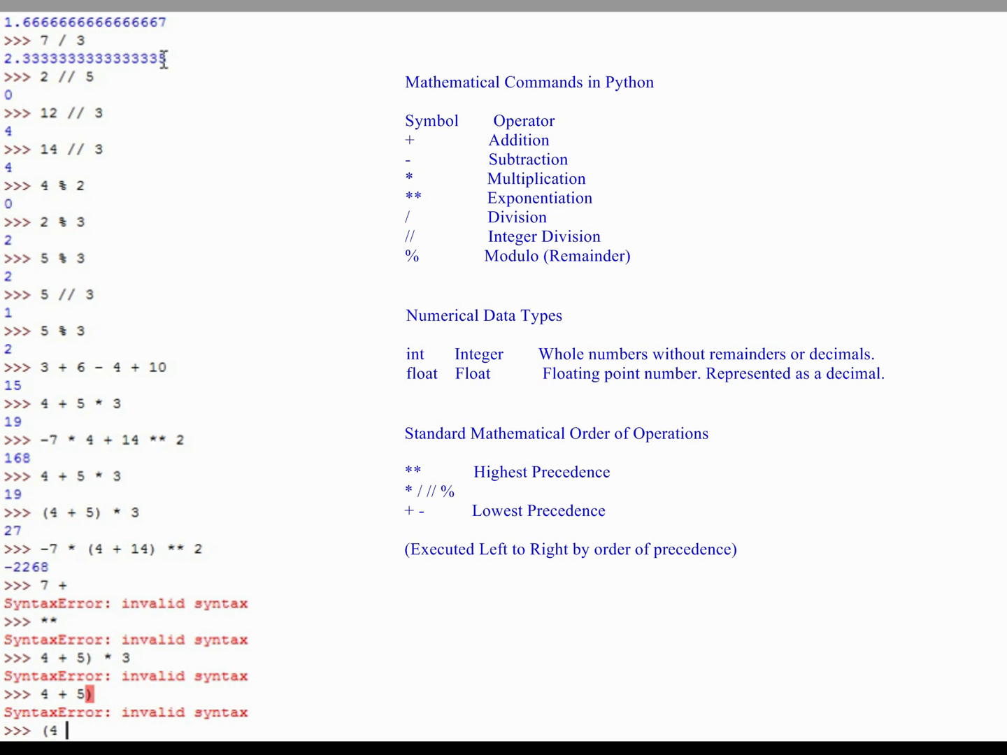
type("+ 5 * 3")
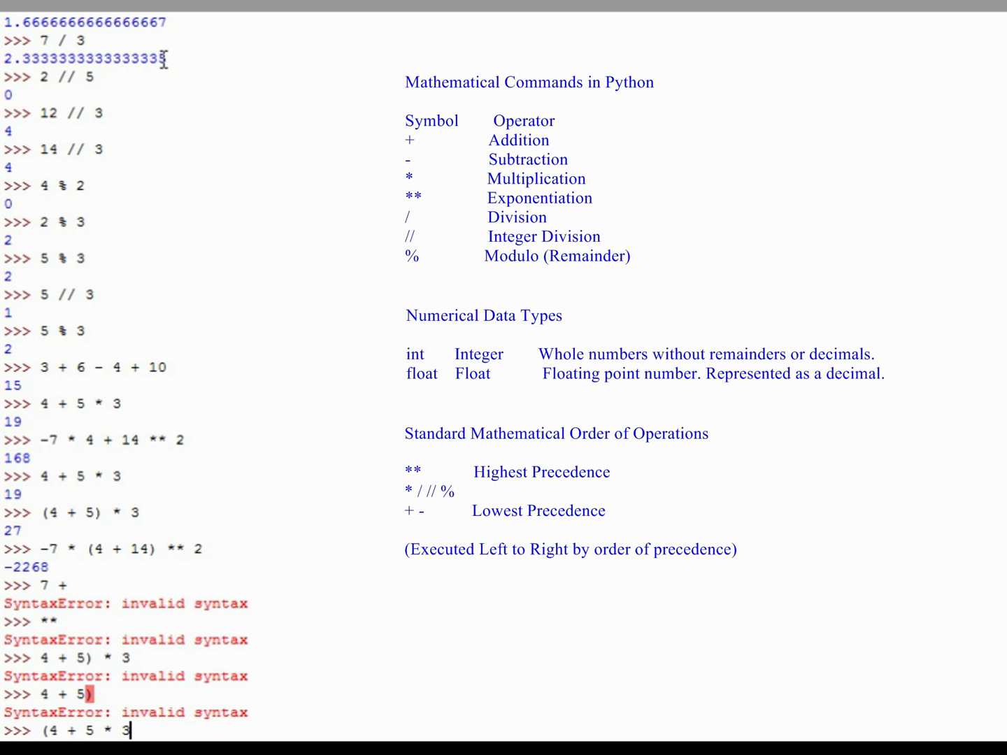
key("Return")
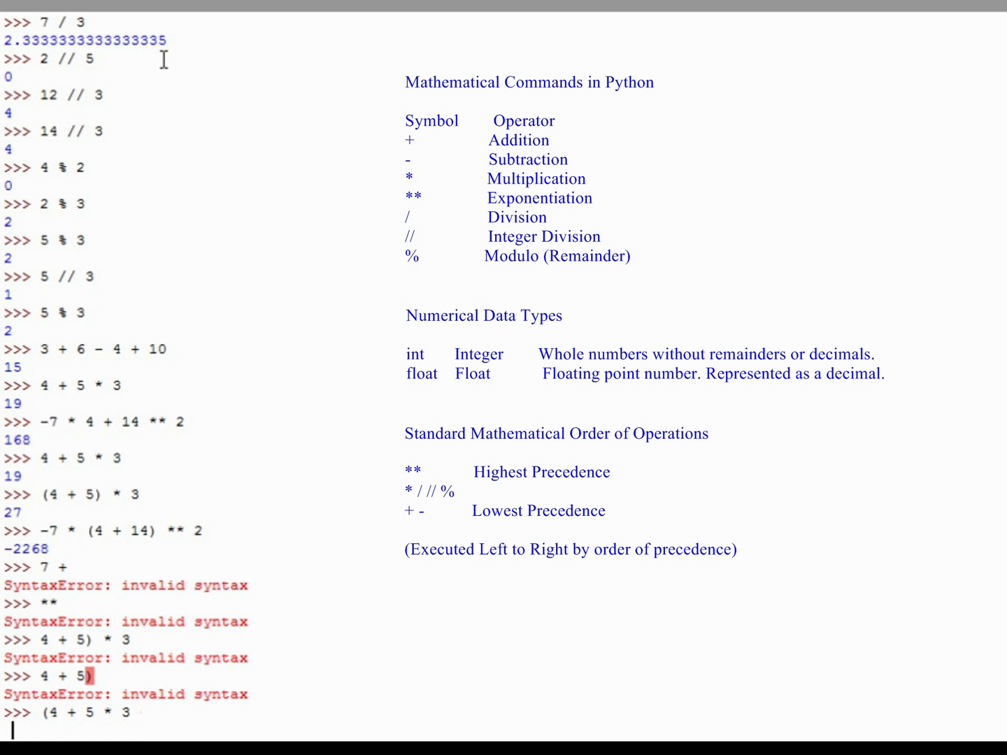
scroll("down", 3)
type(")")
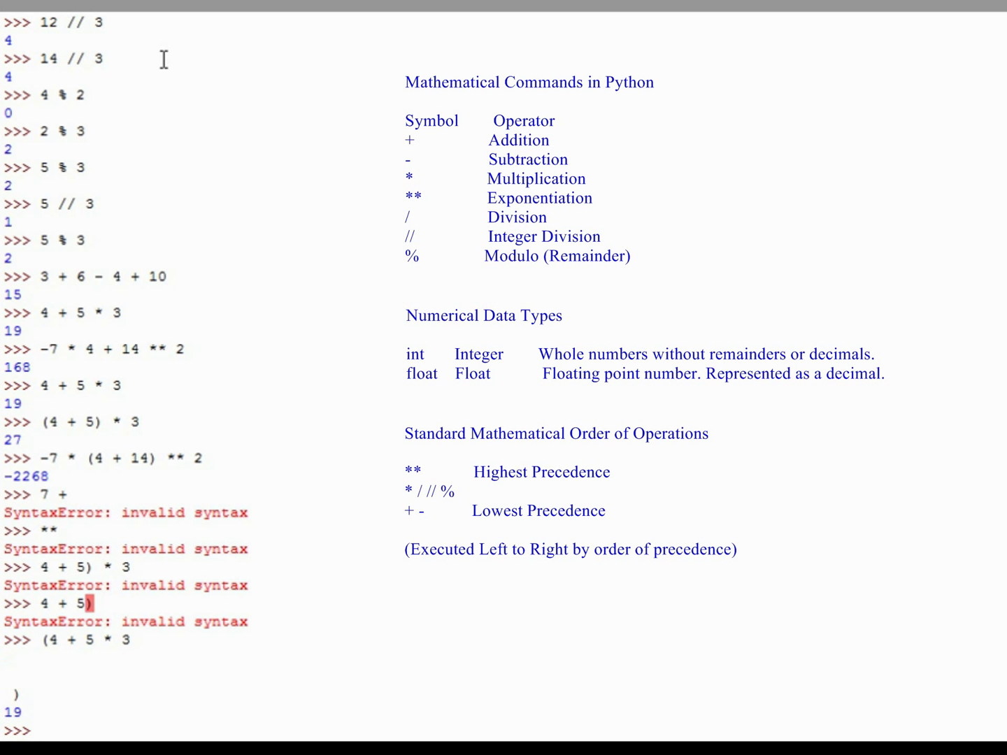
Step: Evaluate (4 + 5 * 3 + 5) across lines to get 24, then 20 / 0 raising ZeroDivisionError
type("(4")
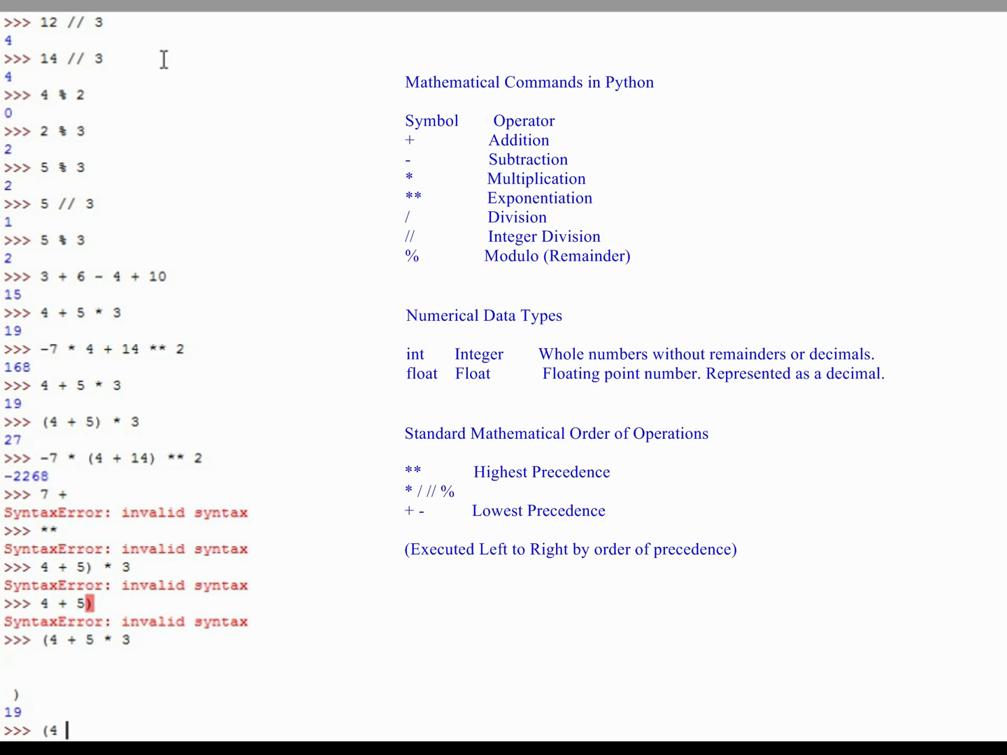
type("+ 5 * 3")
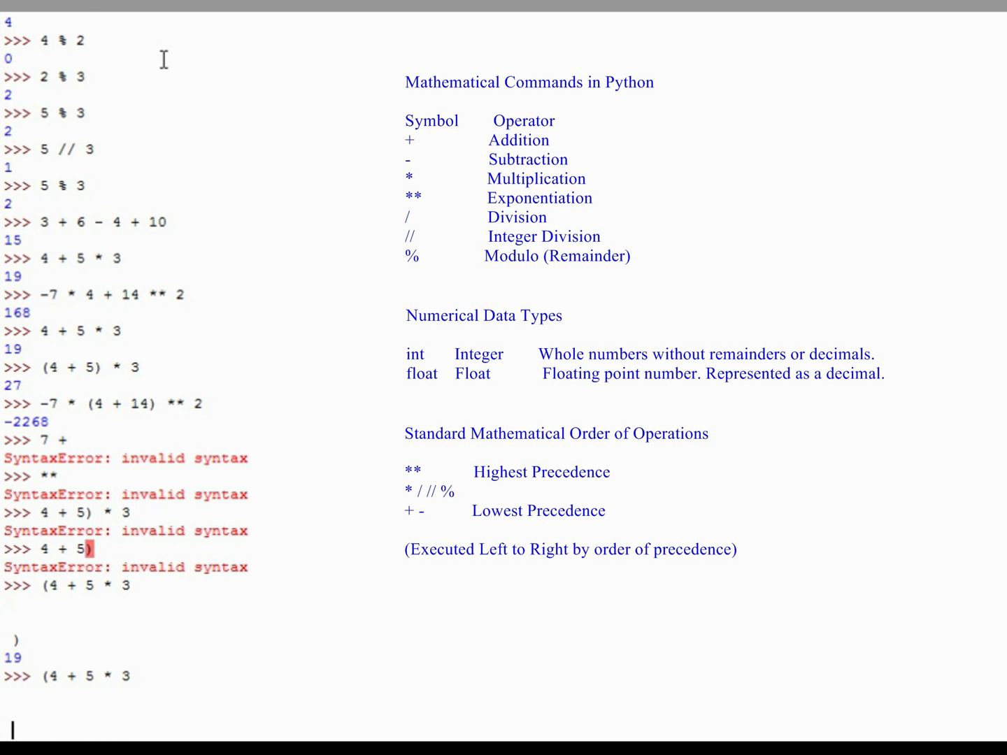
type("+ 5")
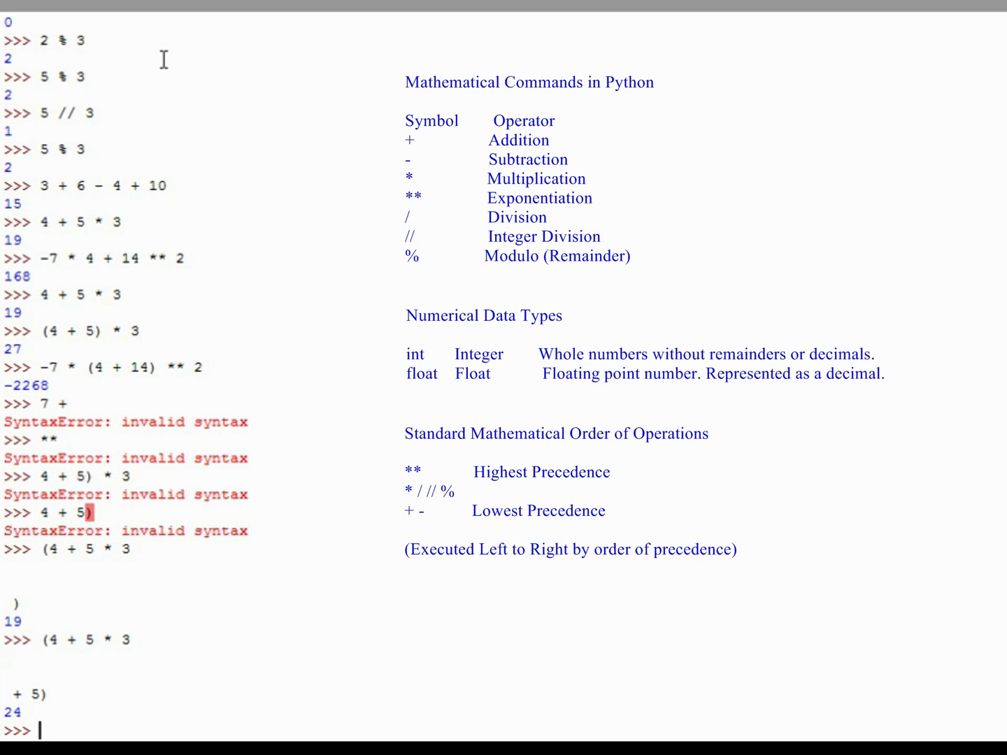
type("20 / 0")
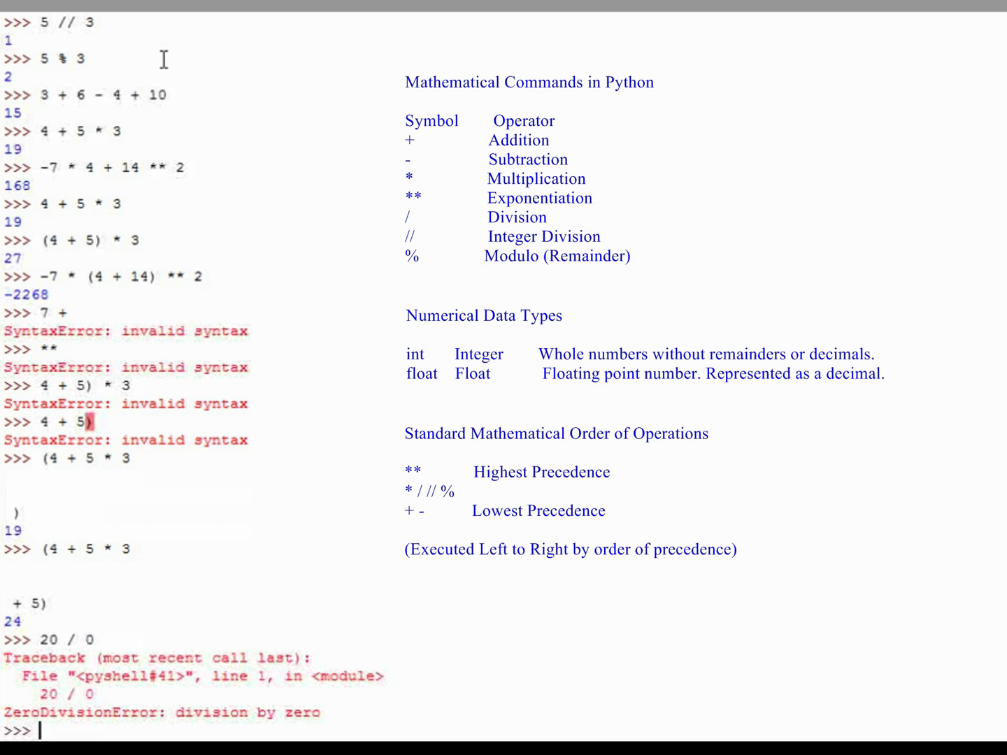